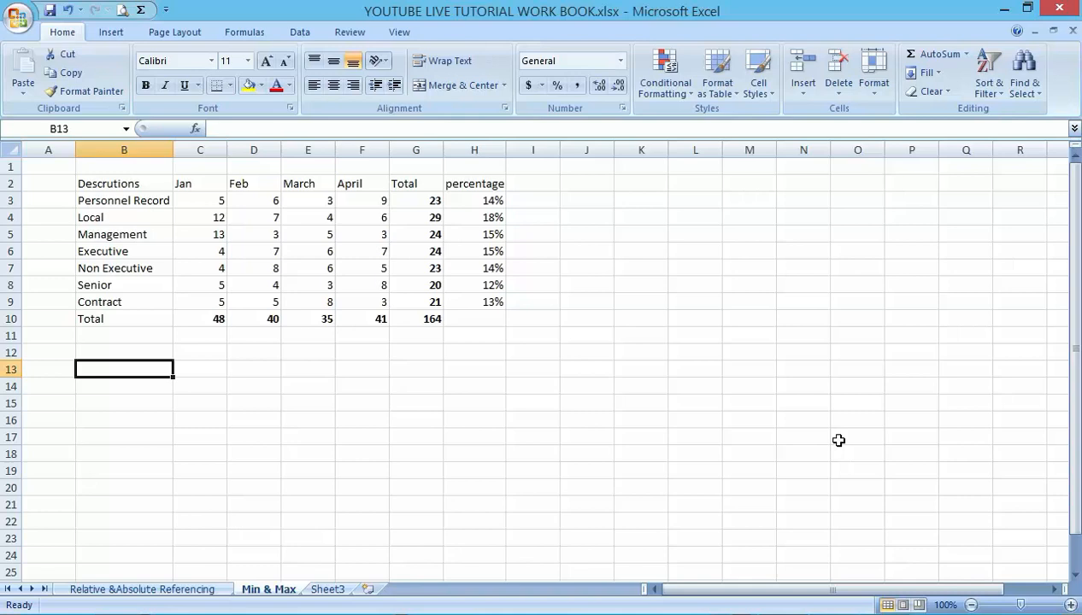
pyautogui.moveTo(783, 284)
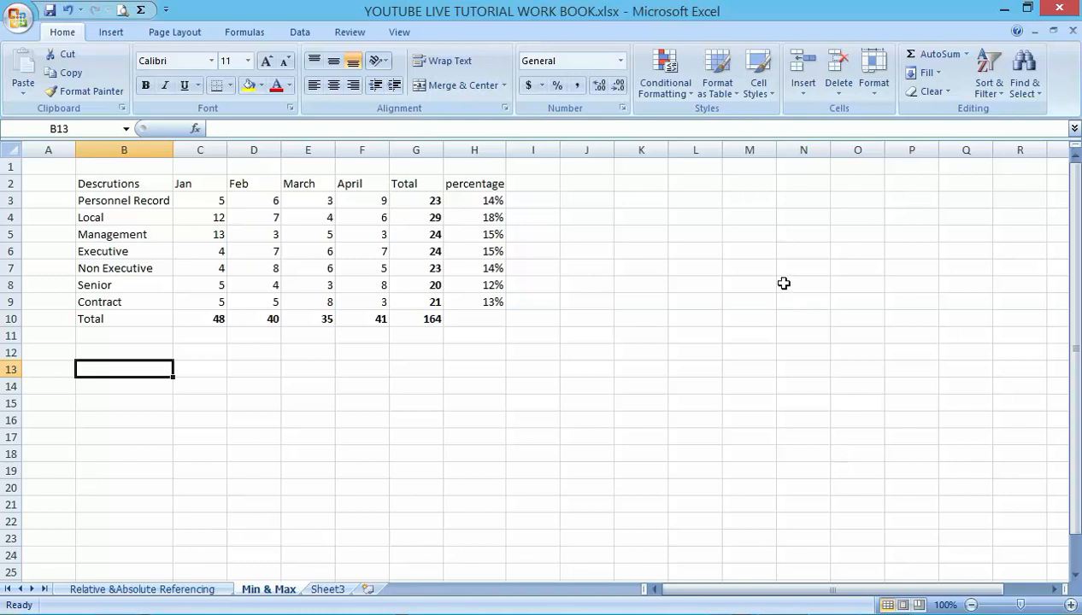
pyautogui.moveTo(111, 405)
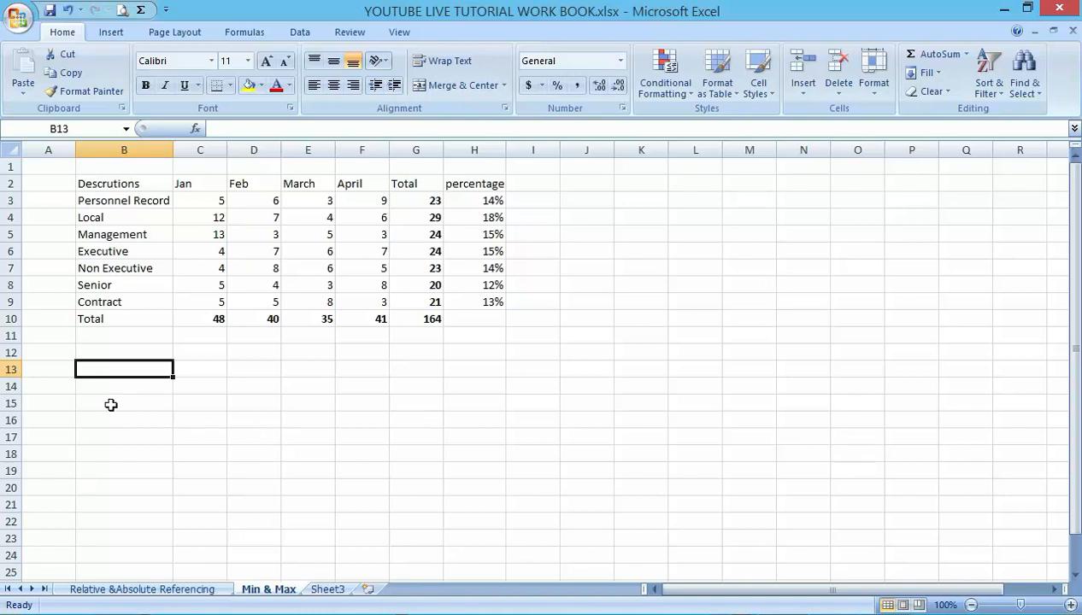
# Step: Start labelling the rows below the table, entering M in B13 and AX beneath it
pyautogui.click(123, 420)
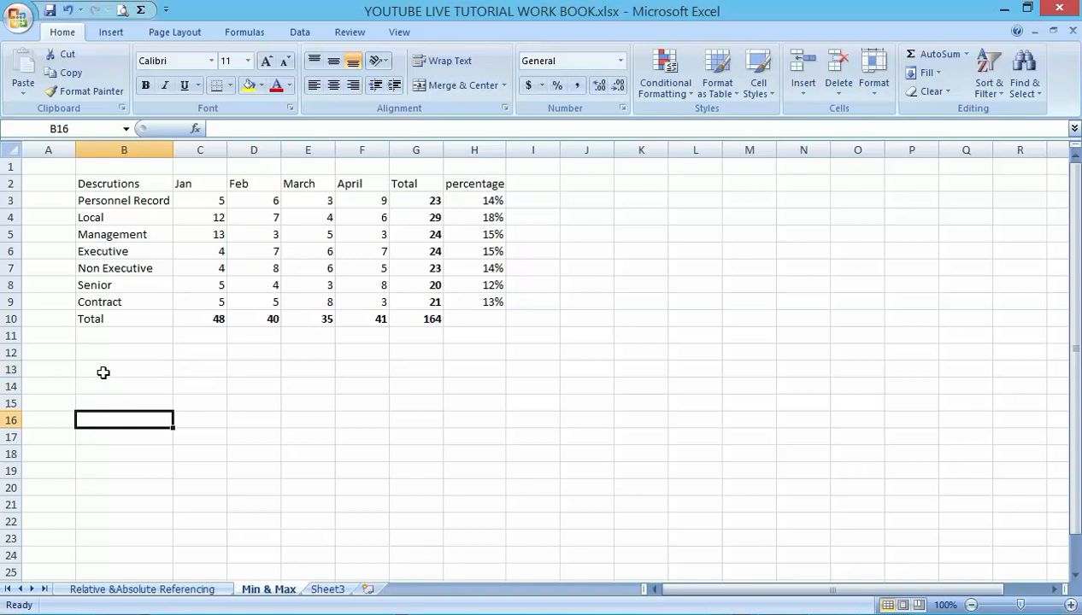
pyautogui.moveTo(104, 367)
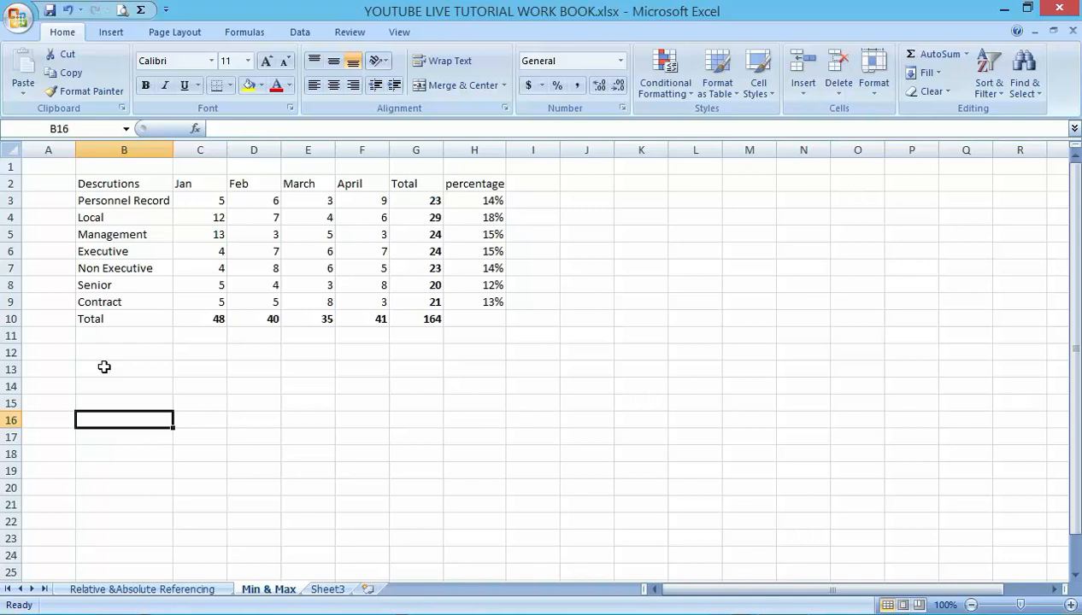
pyautogui.click(123, 369)
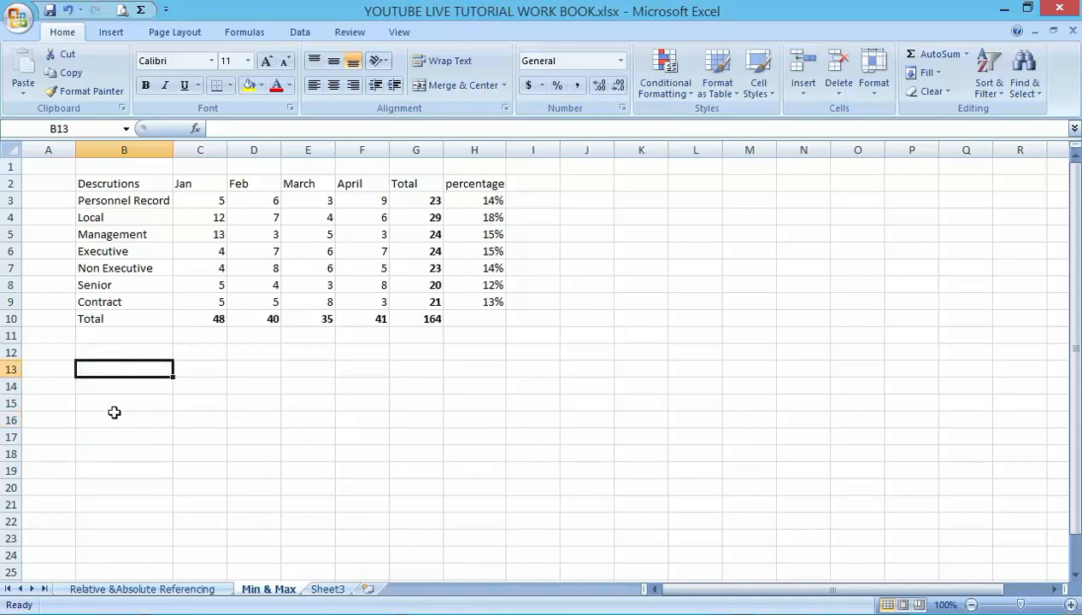
pyautogui.moveTo(113, 406)
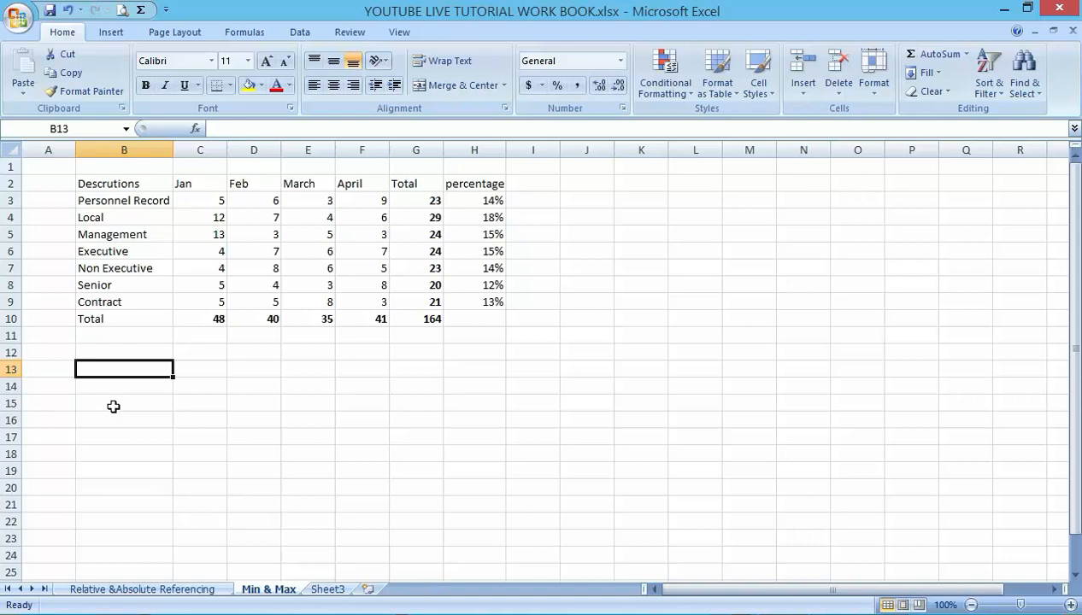
pyautogui.moveTo(116, 394)
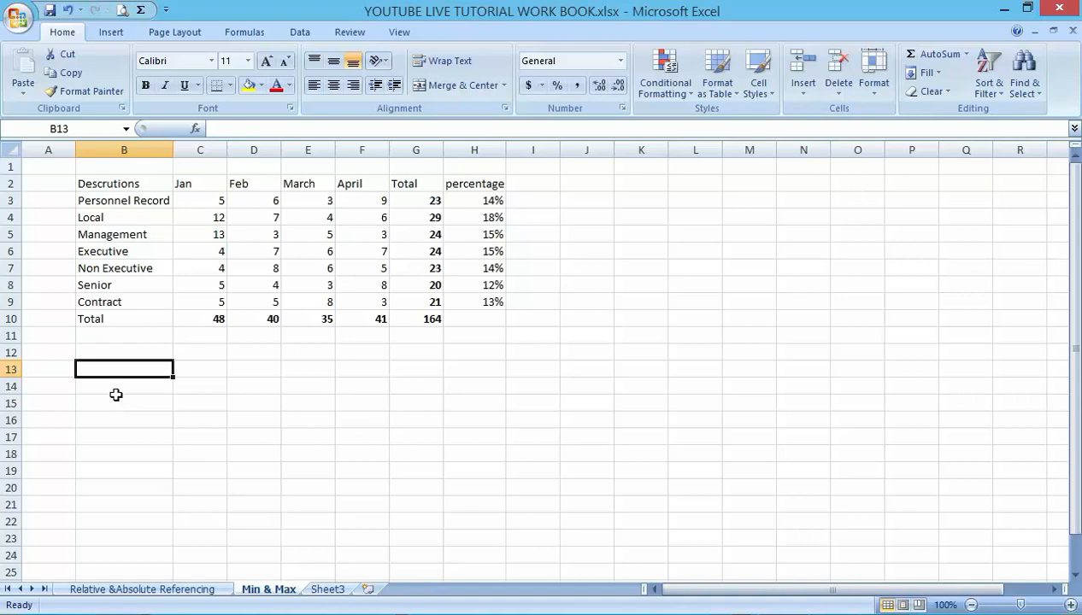
pyautogui.moveTo(113, 396)
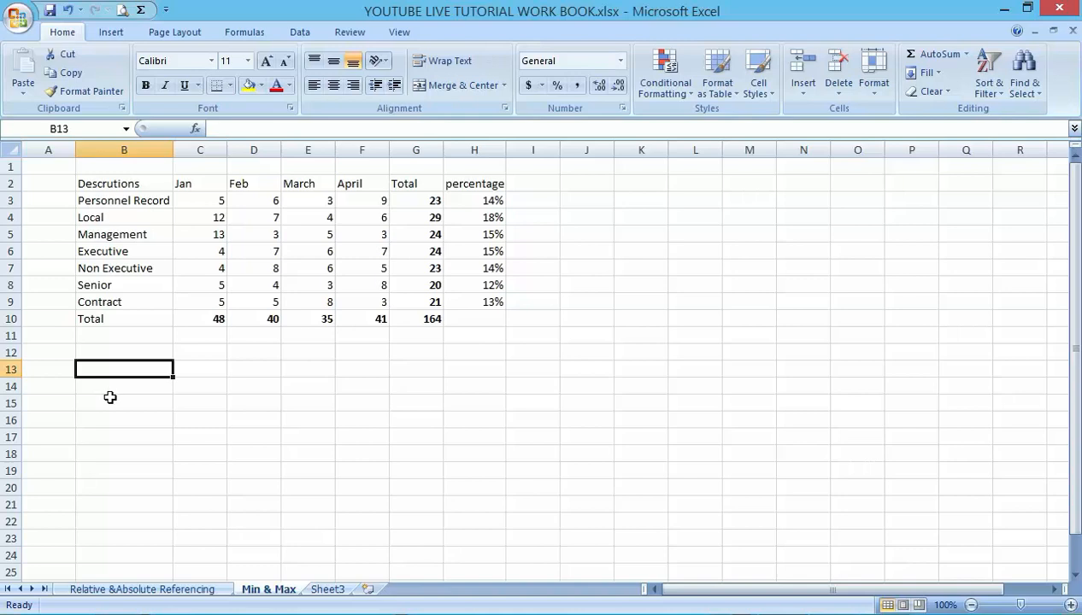
pyautogui.write('M')
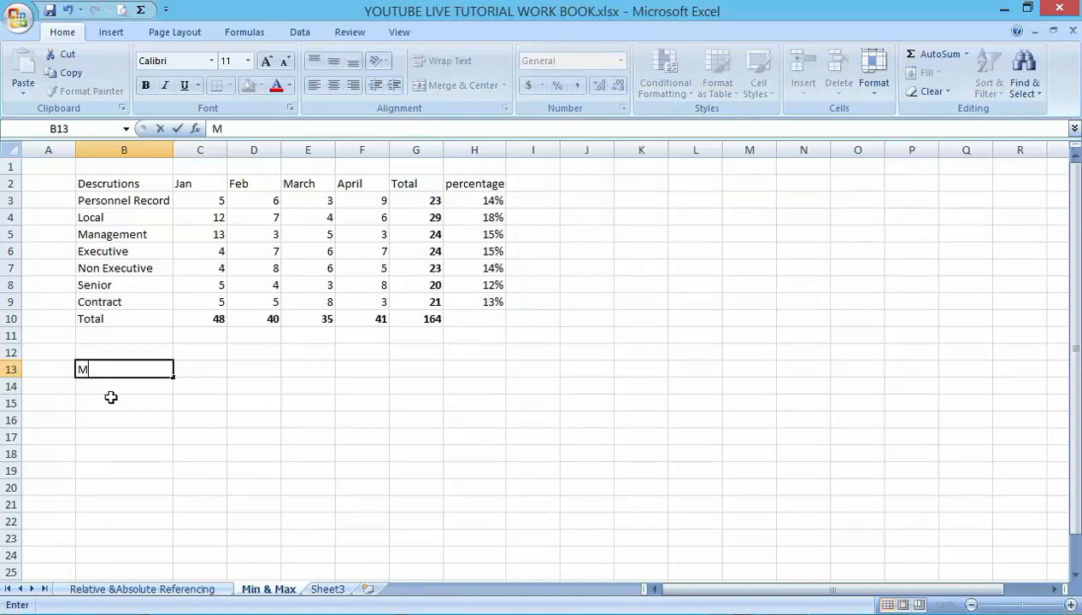
pyautogui.write('AX')
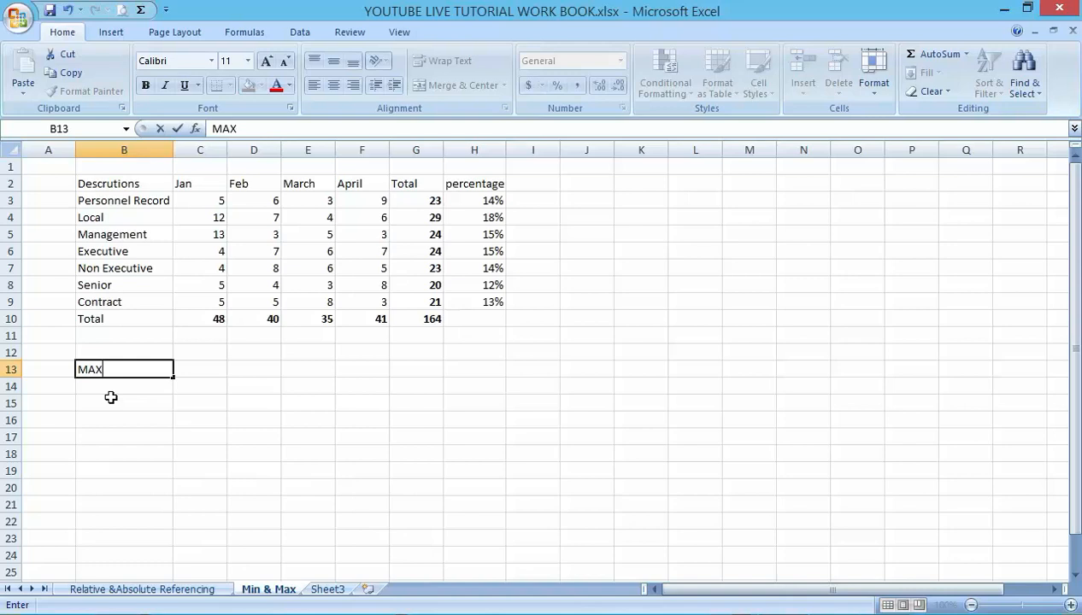
pyautogui.moveTo(212, 290)
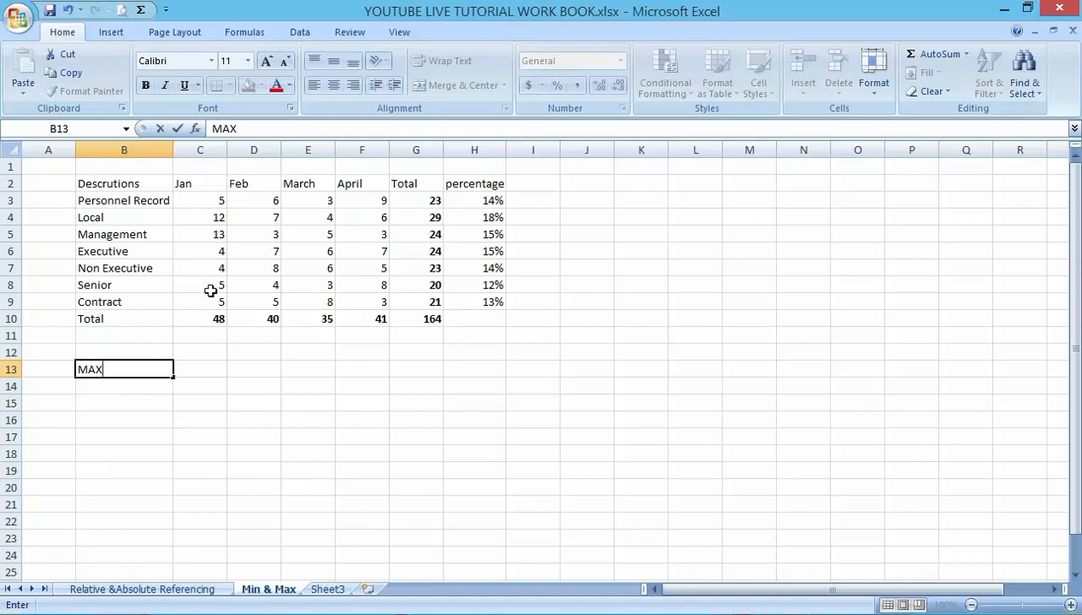
# Step: Correct the header 'Descrutions' to 'Descriptions', then re-enter the MIN and MAX labels in B13 and B14
pyautogui.click(123, 182)
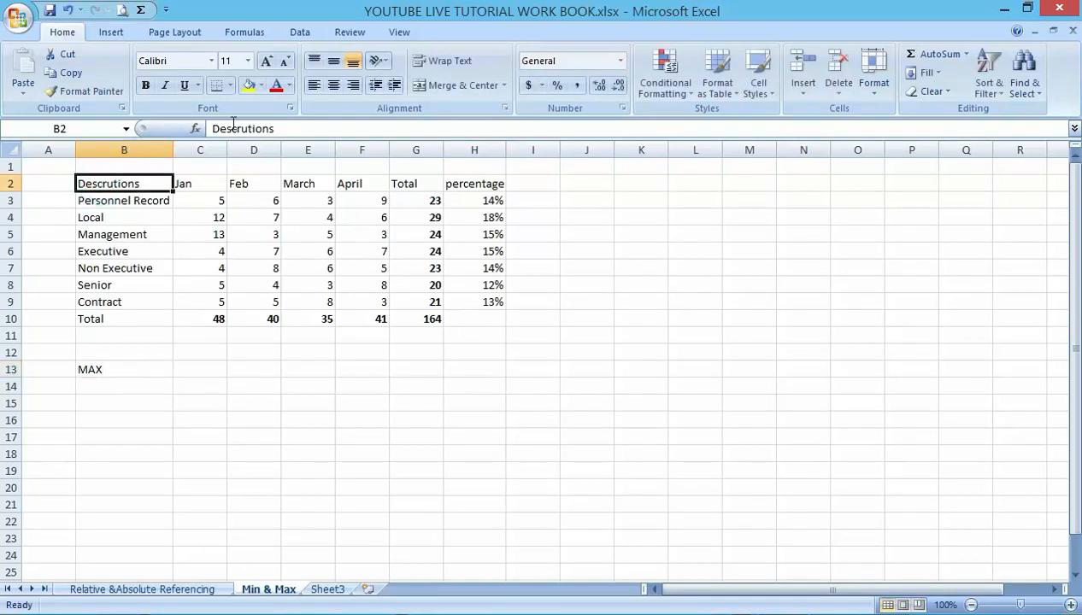
pyautogui.click(250, 129)
pyautogui.write('ip')
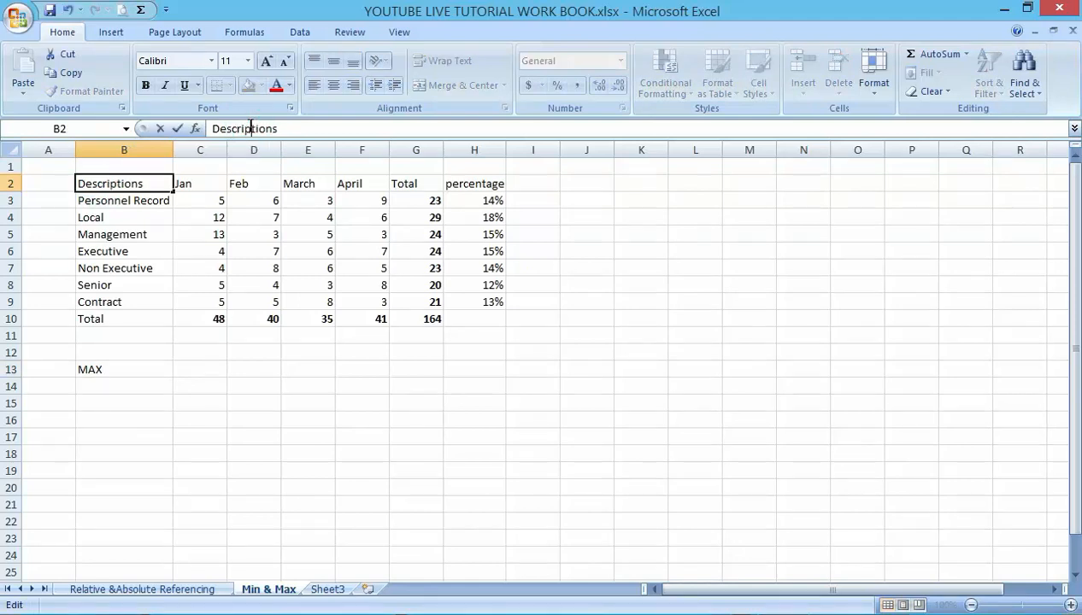
pyautogui.click(200, 436)
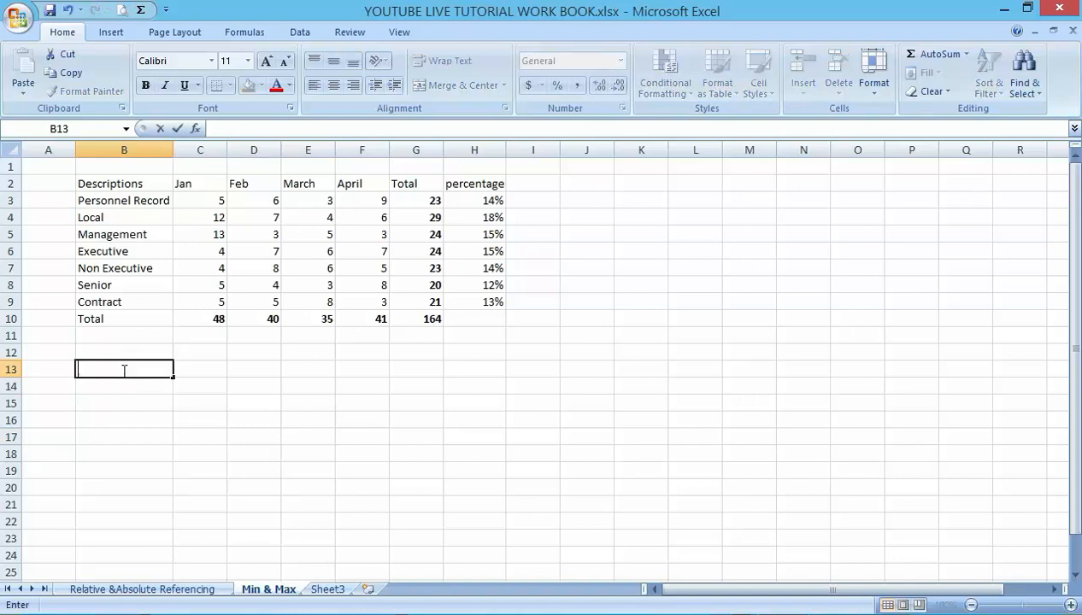
pyautogui.write('MIN')
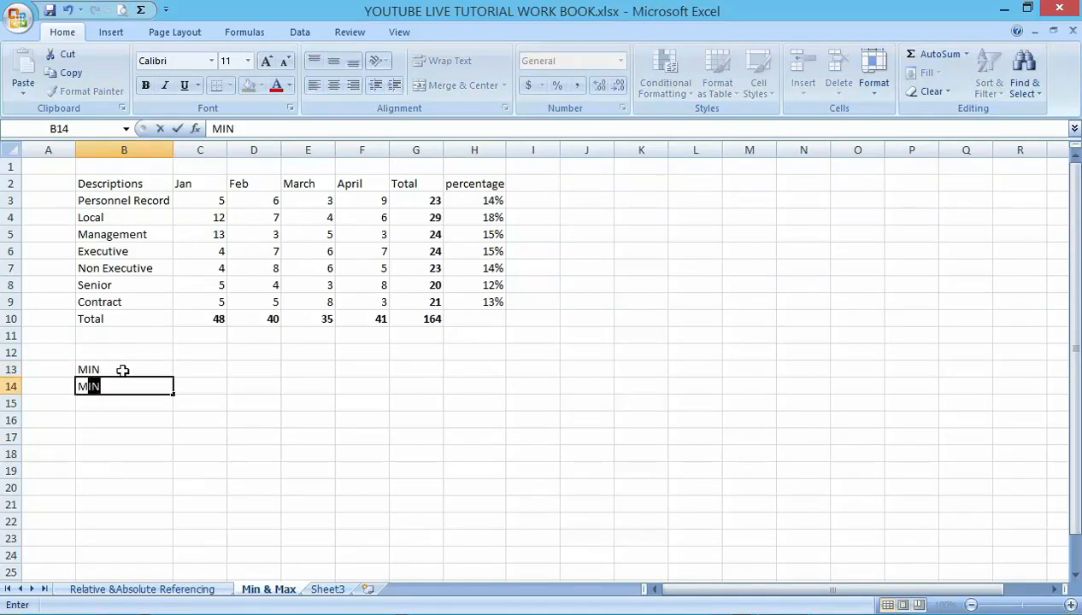
pyautogui.write('MAX')
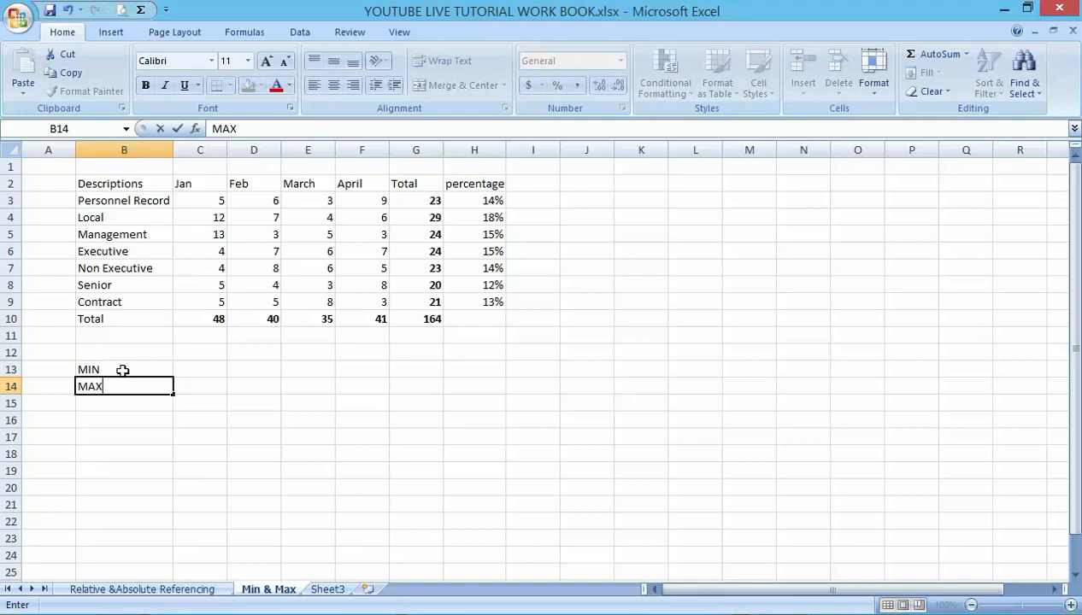
pyautogui.moveTo(226, 200)
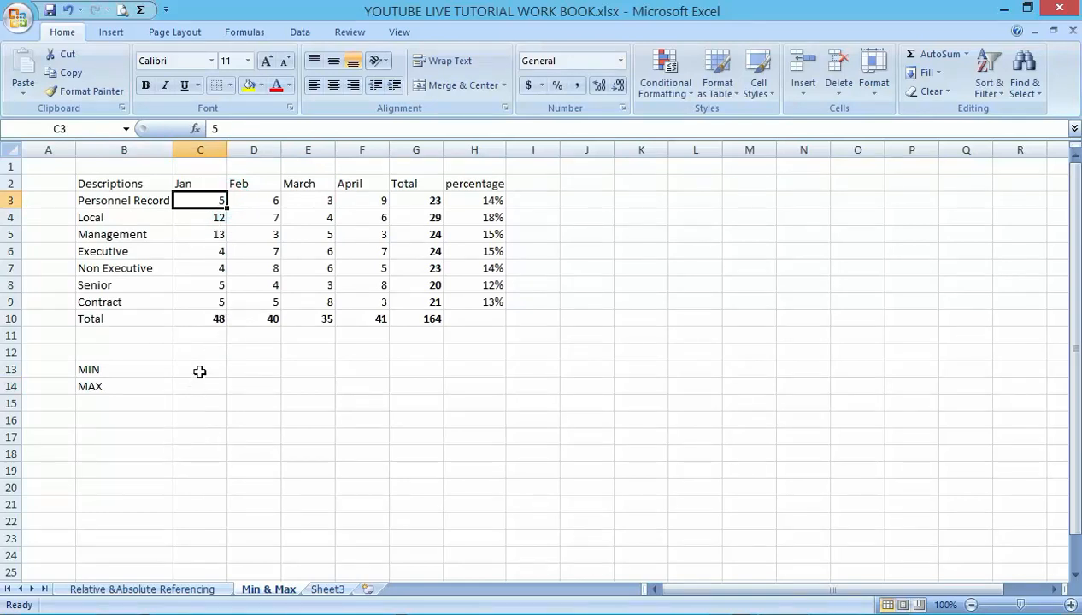
pyautogui.click(198, 369)
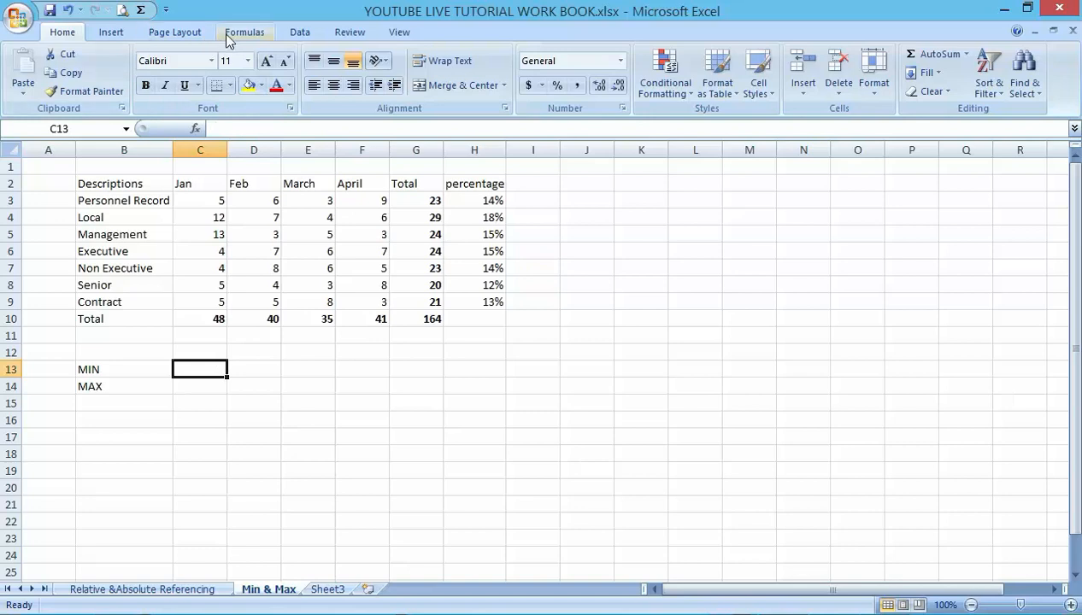
pyautogui.click(245, 31)
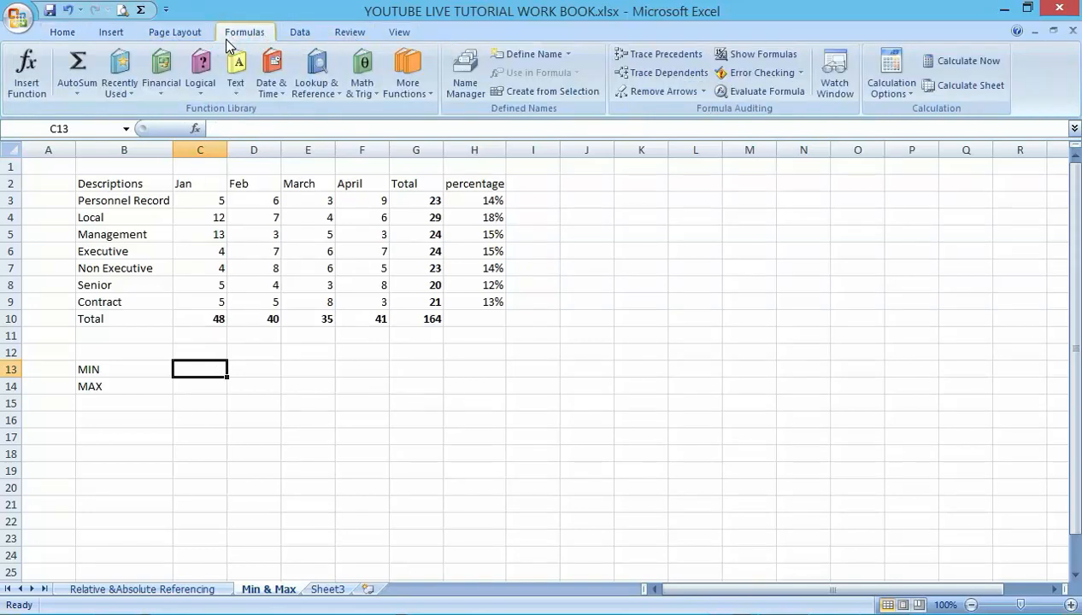
pyautogui.moveTo(362, 71)
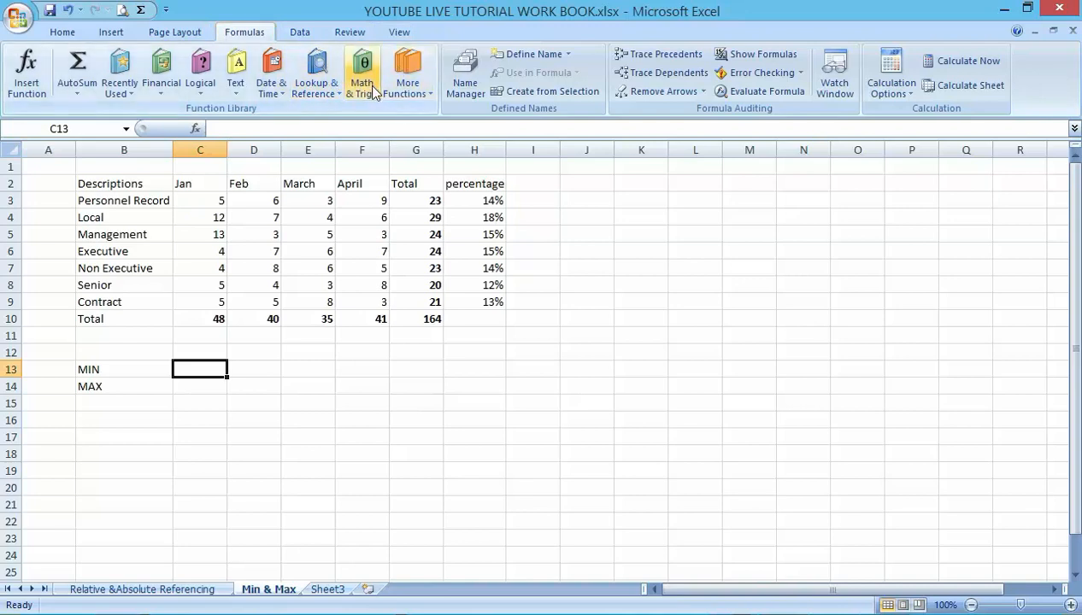
pyautogui.click(363, 72)
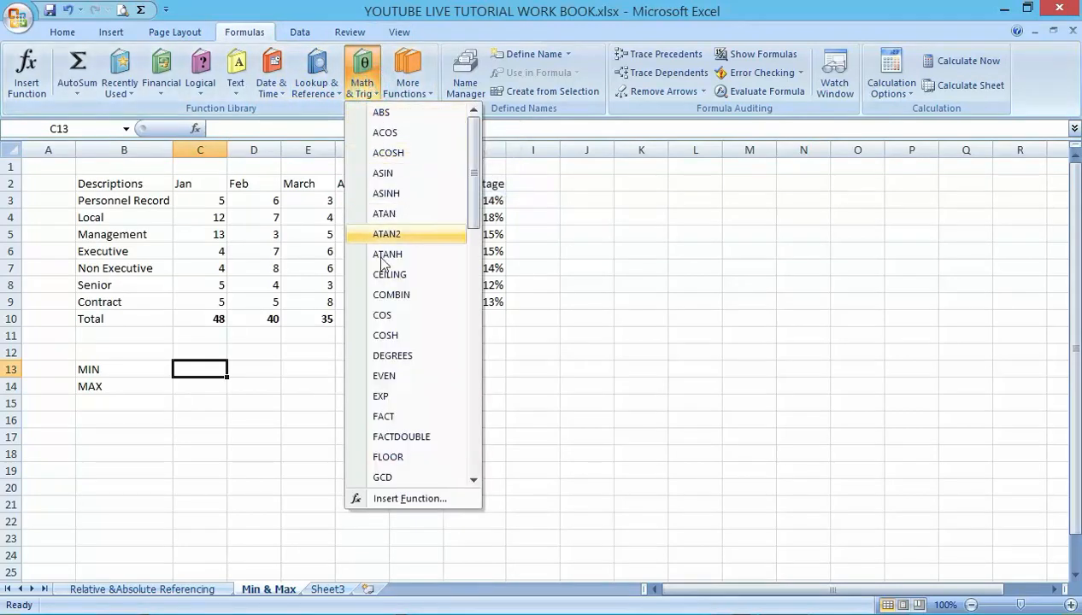
pyautogui.moveTo(282, 301)
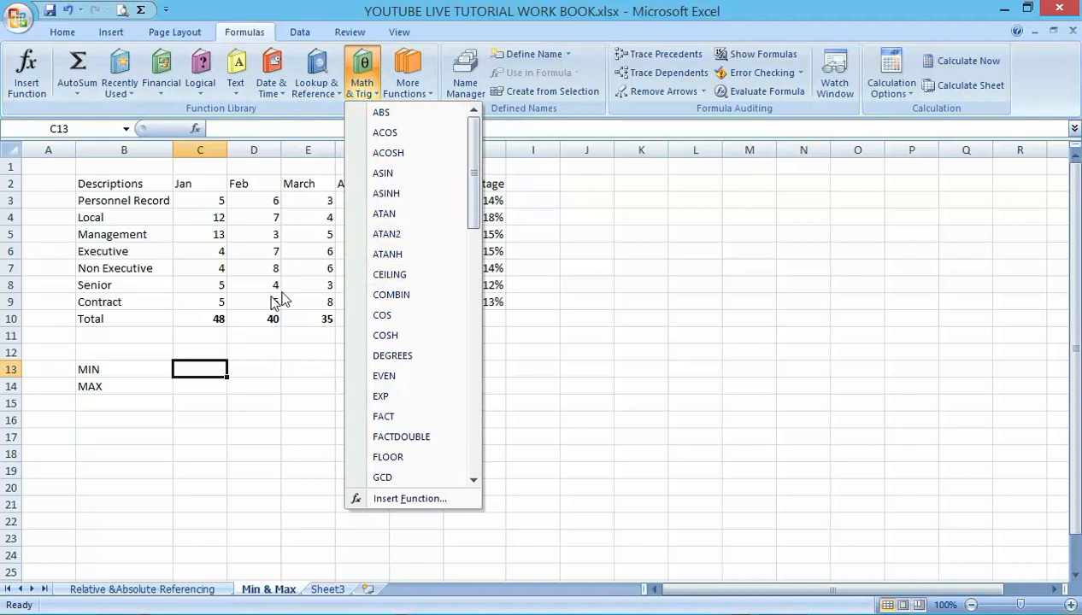
pyautogui.moveTo(406, 335)
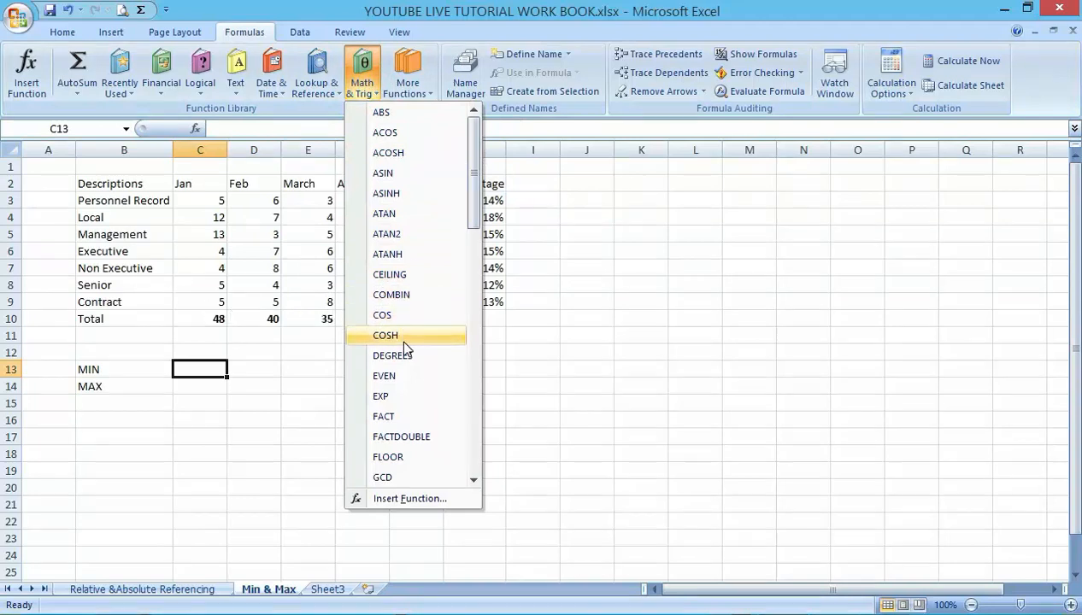
pyautogui.moveTo(401, 325)
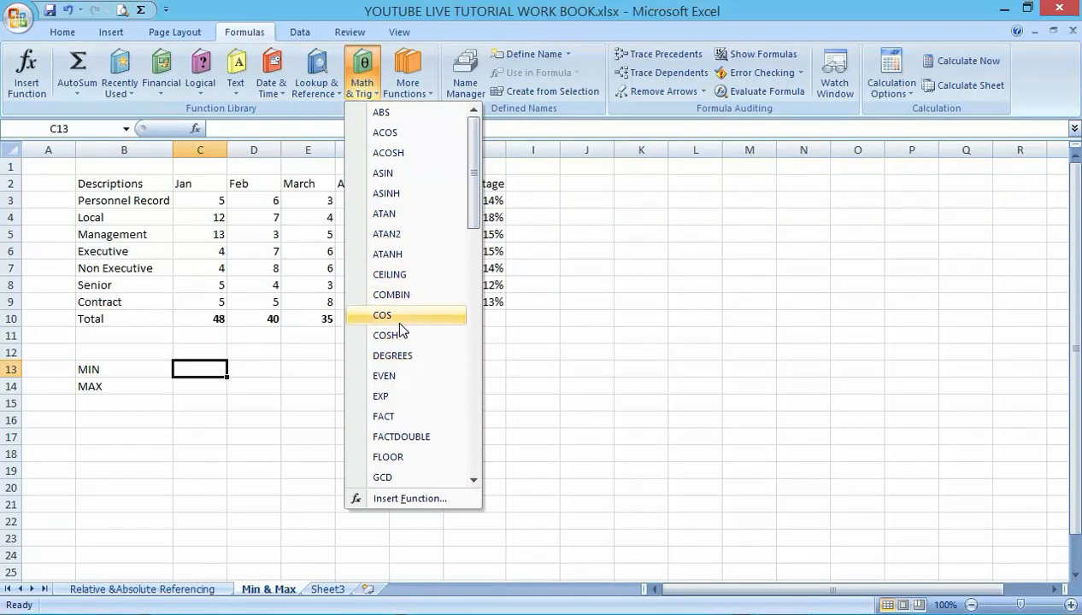
pyautogui.moveTo(437, 253)
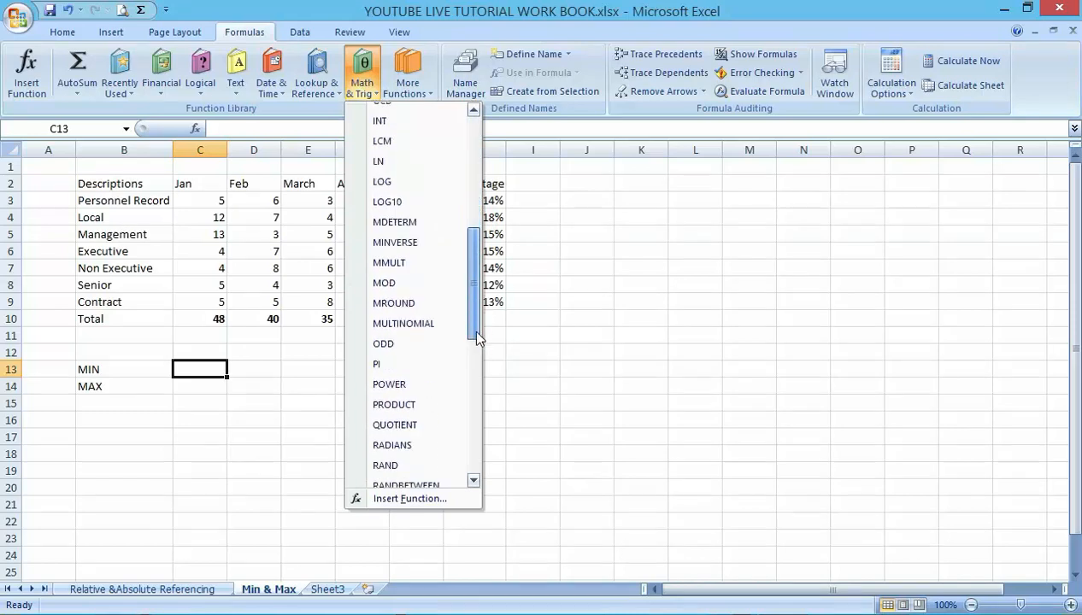
pyautogui.click(306, 409)
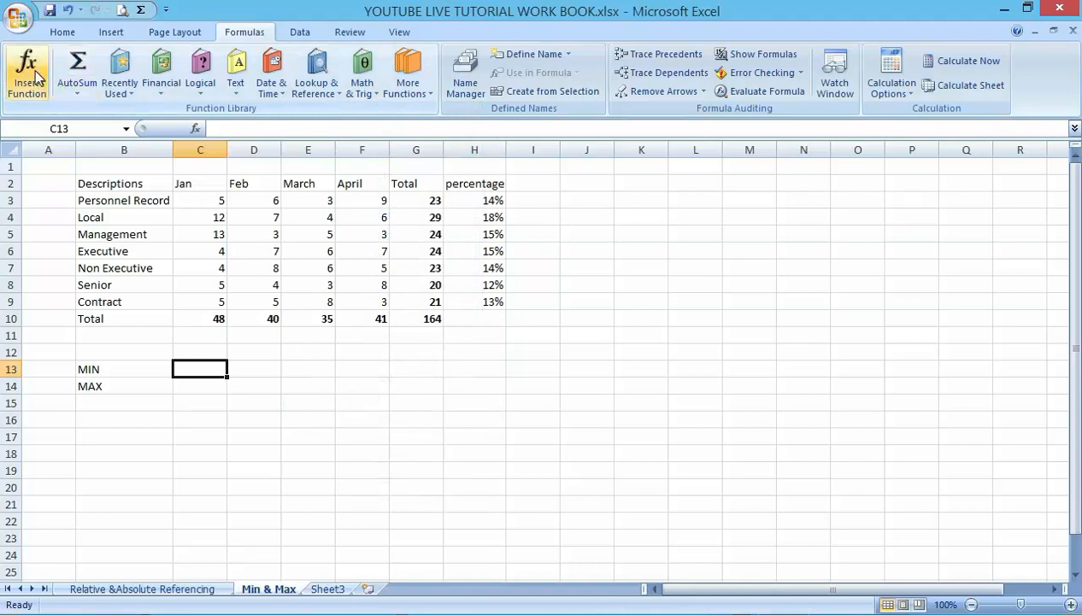
pyautogui.moveTo(27, 72)
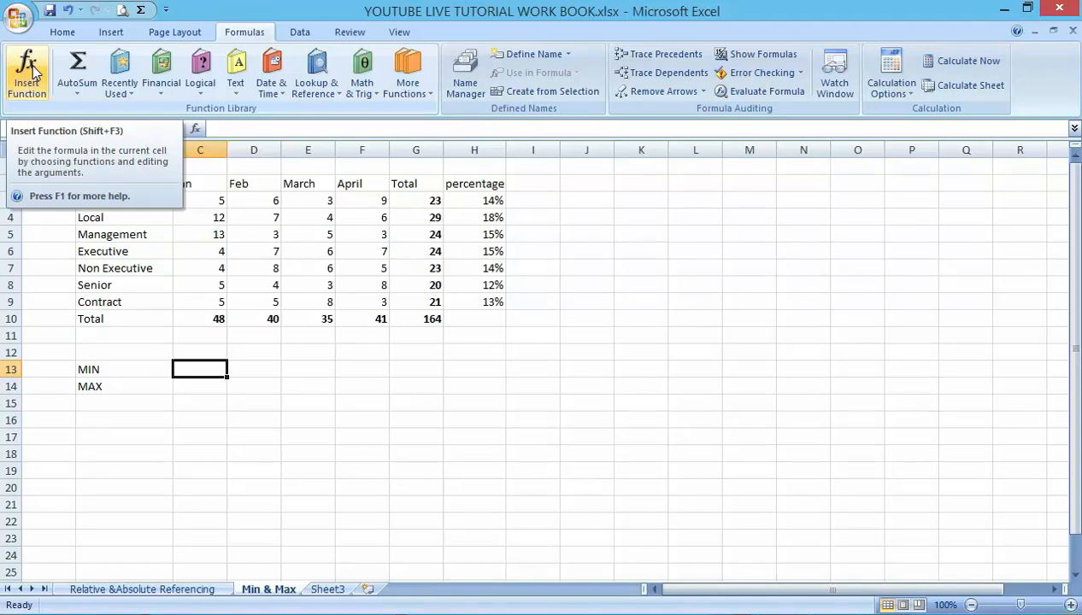
# Step: Search for MIN in the Insert Function dialog so it appears as the top match
pyautogui.click(28, 72)
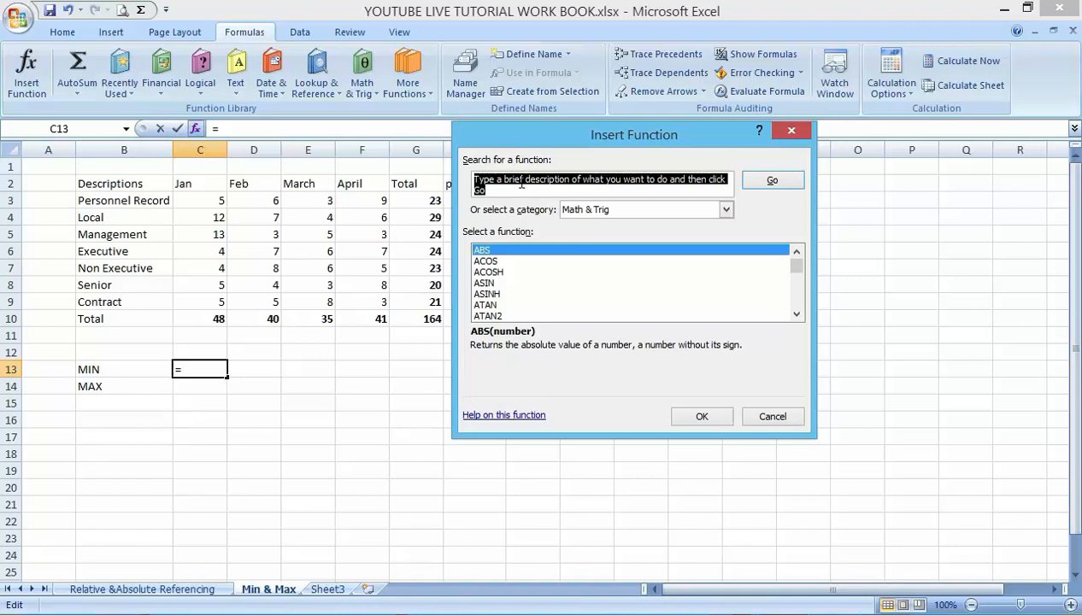
pyautogui.click(602, 182)
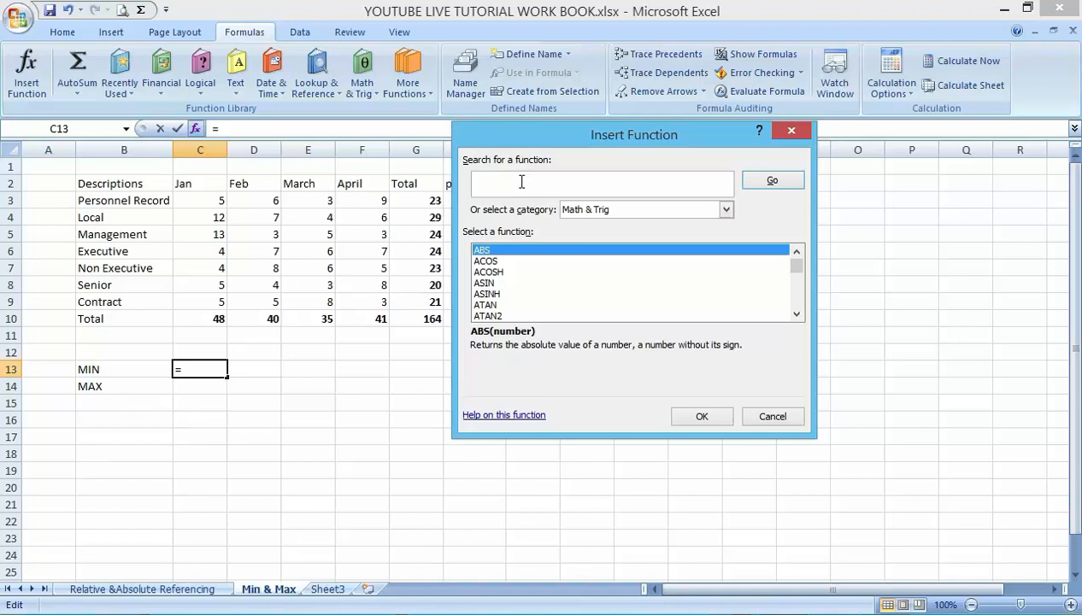
pyautogui.write('MIN')
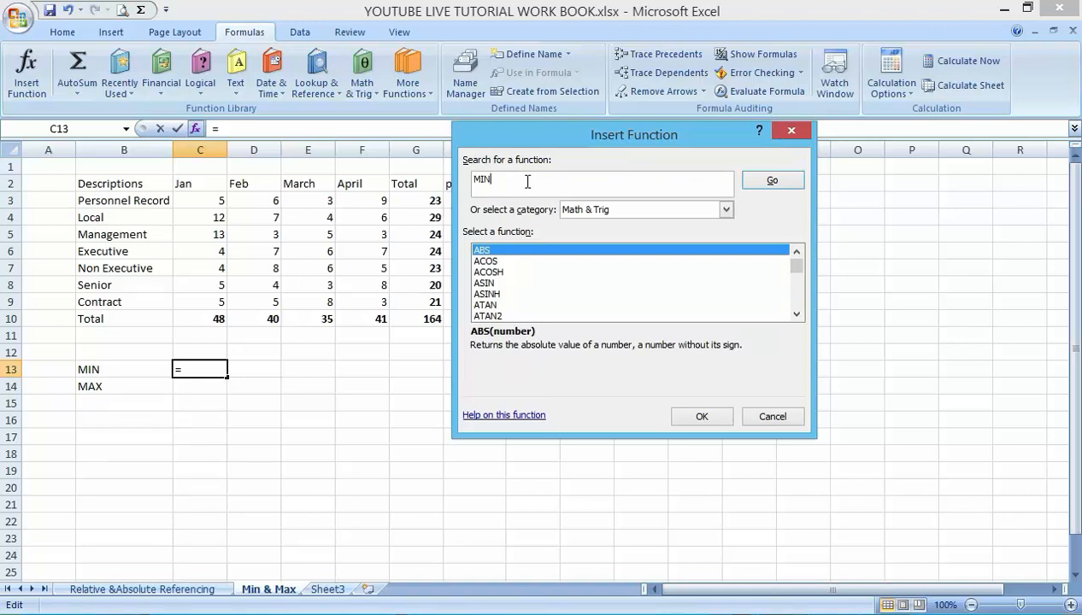
pyautogui.click(770, 179)
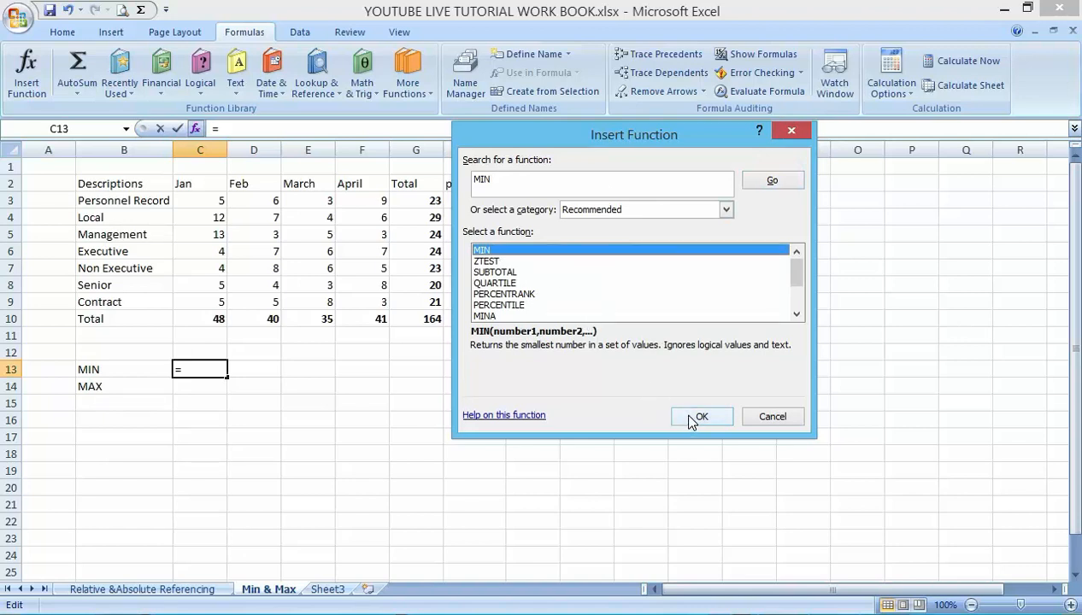
# Step: Enter =MIN(C3:C9) in the MIN row under Jan, returning 4
pyautogui.click(700, 416)
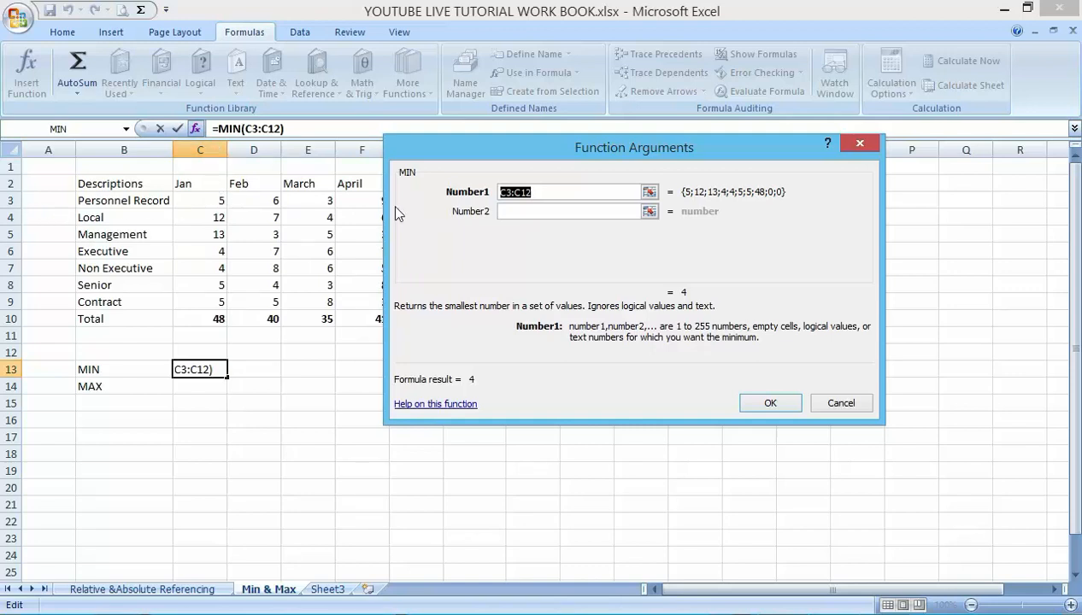
pyautogui.moveTo(258, 198)
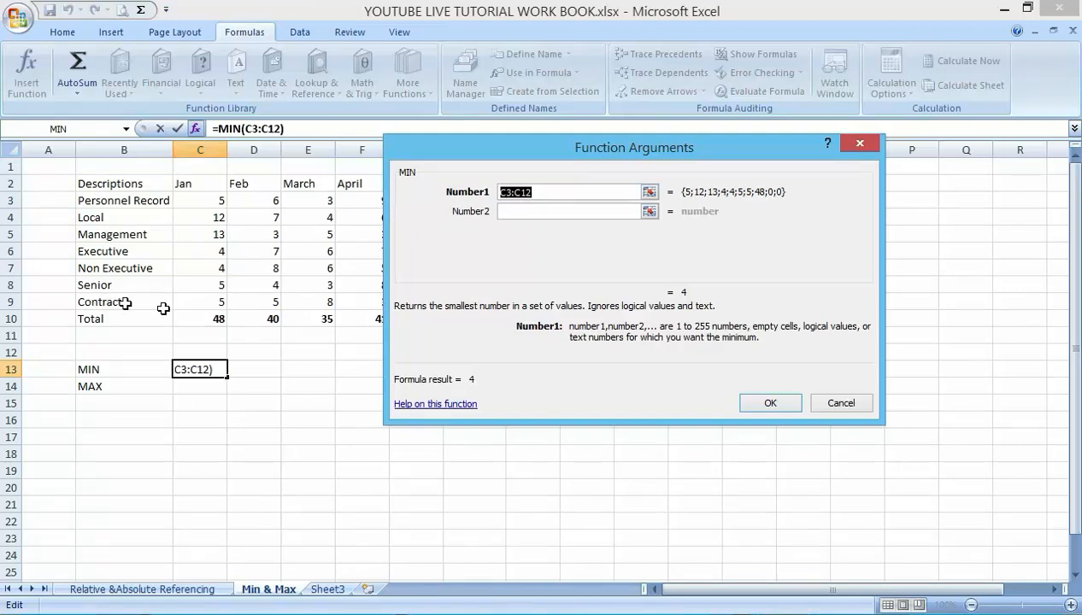
pyautogui.moveTo(222, 345)
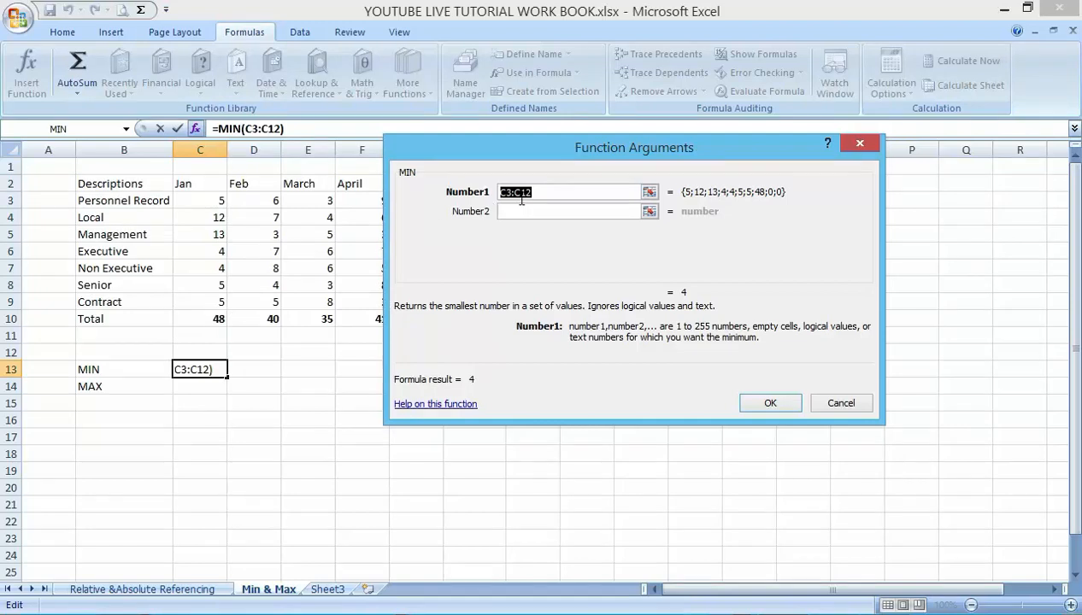
pyautogui.moveTo(557, 192)
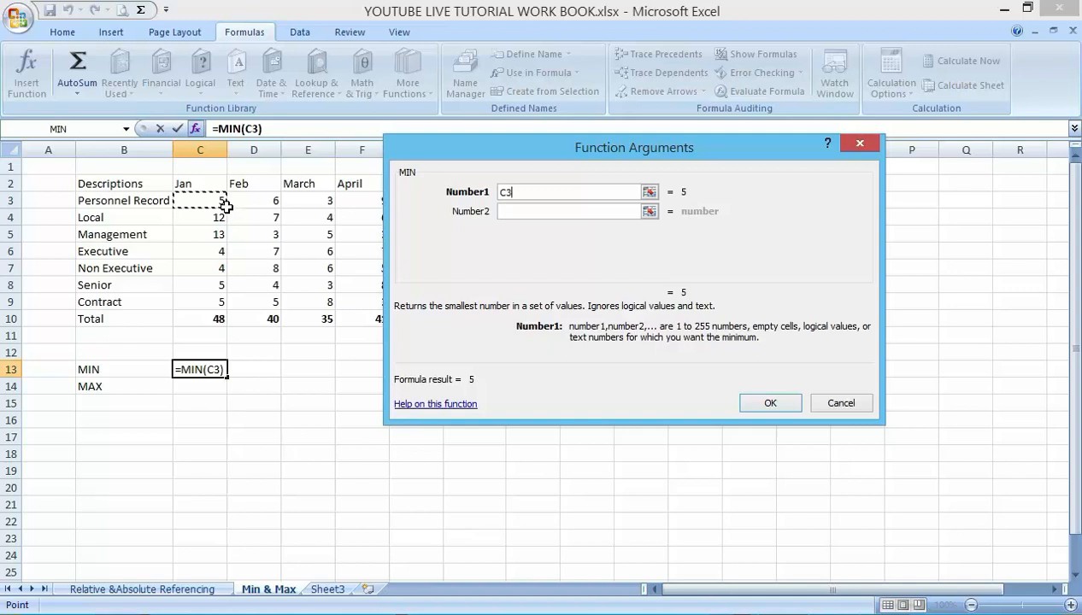
pyautogui.moveTo(200, 200); pyautogui.dragTo(200, 251)
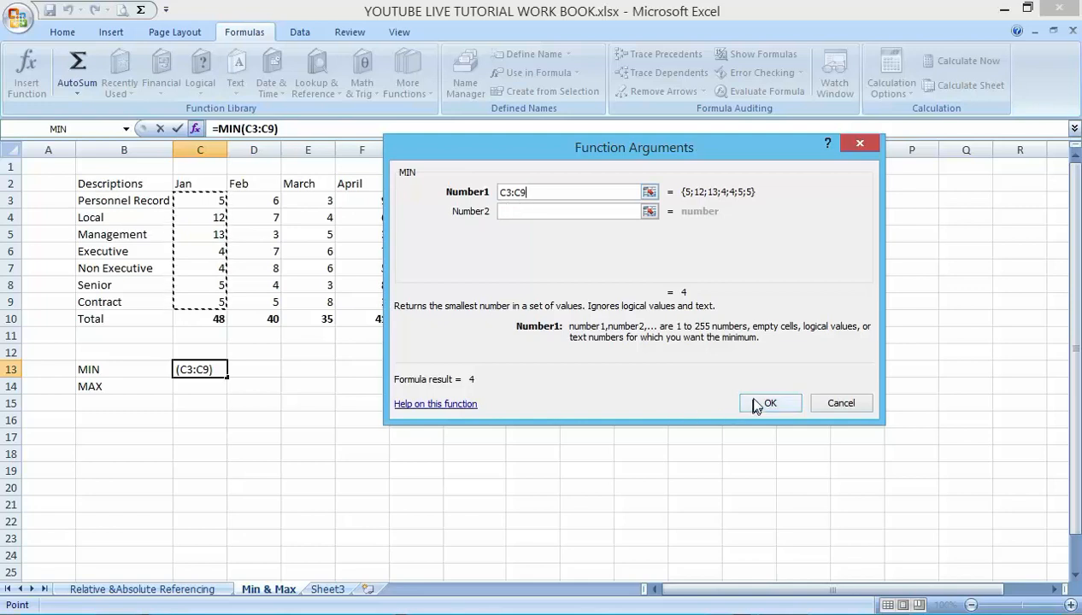
pyautogui.click(769, 404)
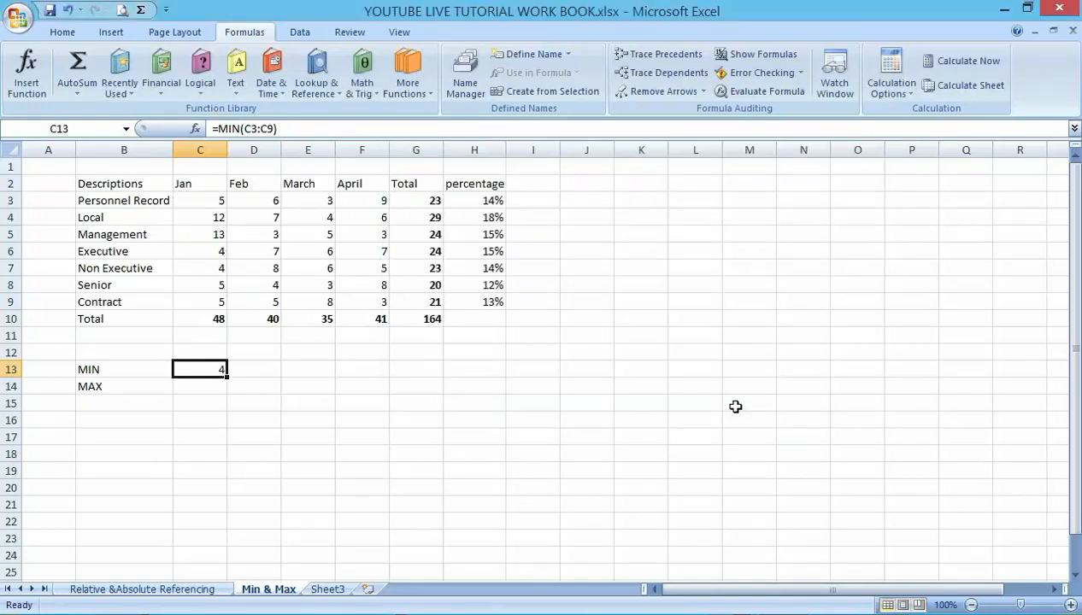
pyautogui.moveTo(233, 366)
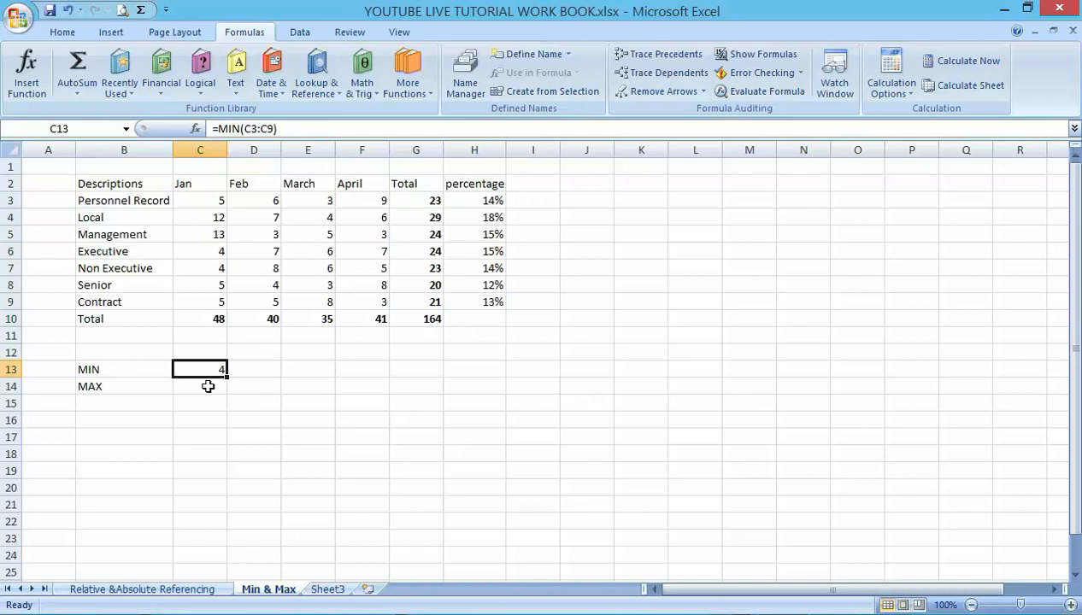
pyautogui.moveTo(243, 338)
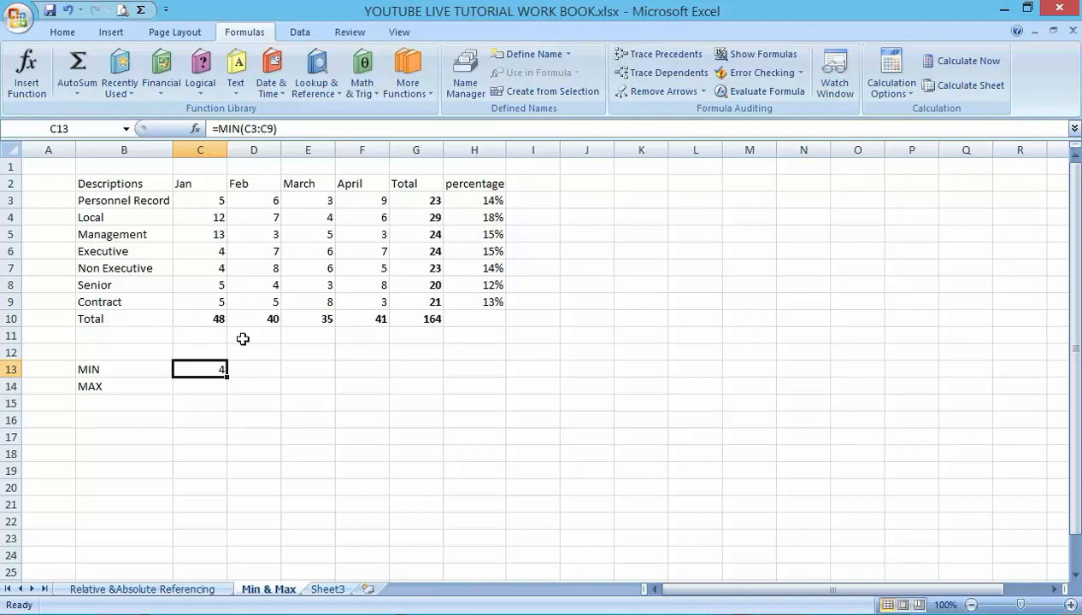
pyautogui.moveTo(211, 342)
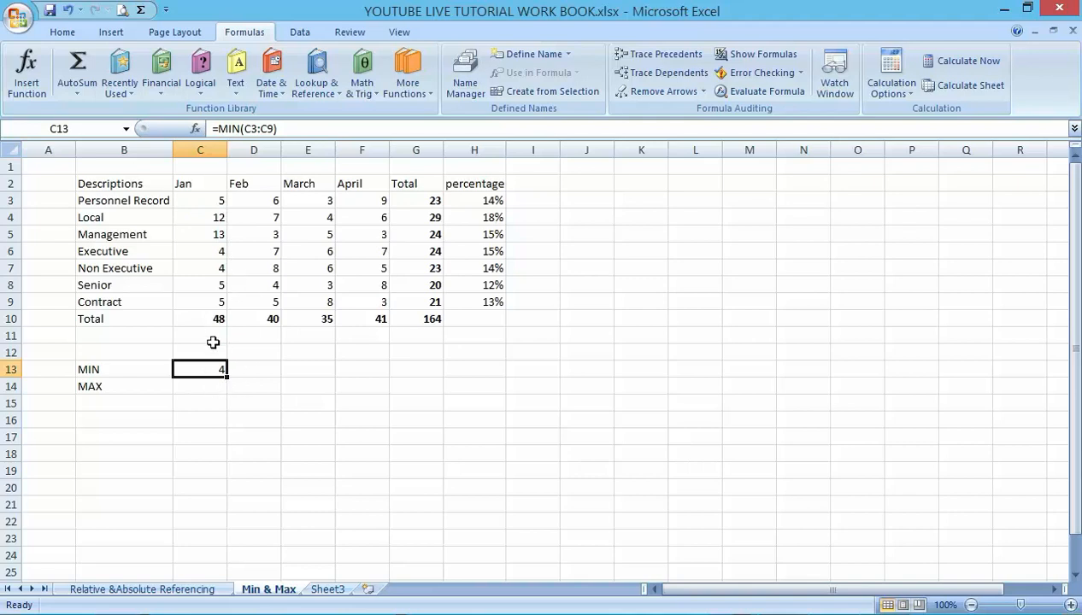
pyautogui.moveTo(255, 260)
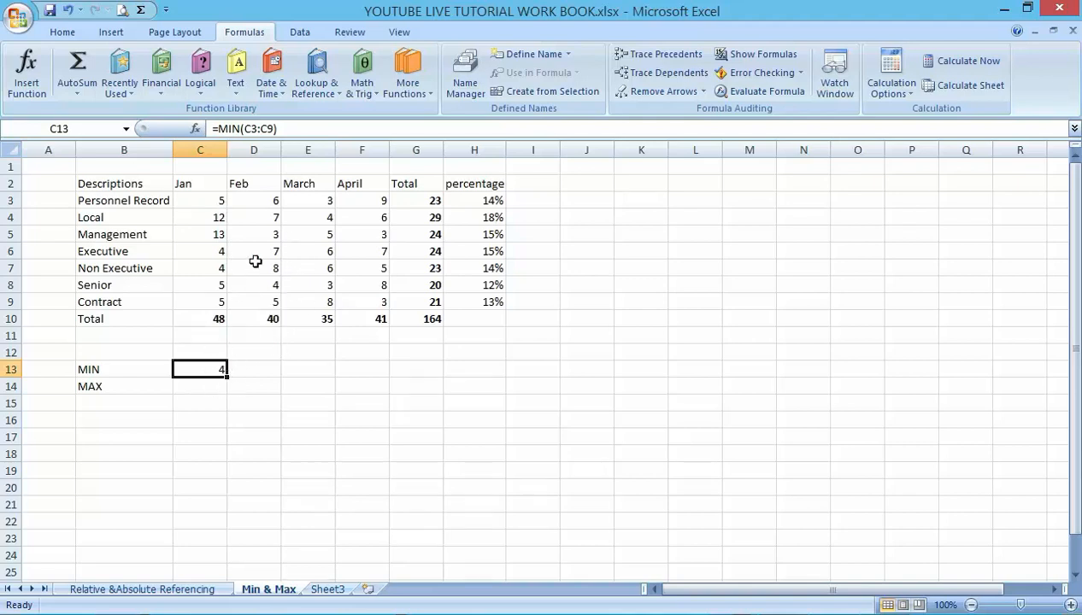
pyautogui.moveTo(210, 202)
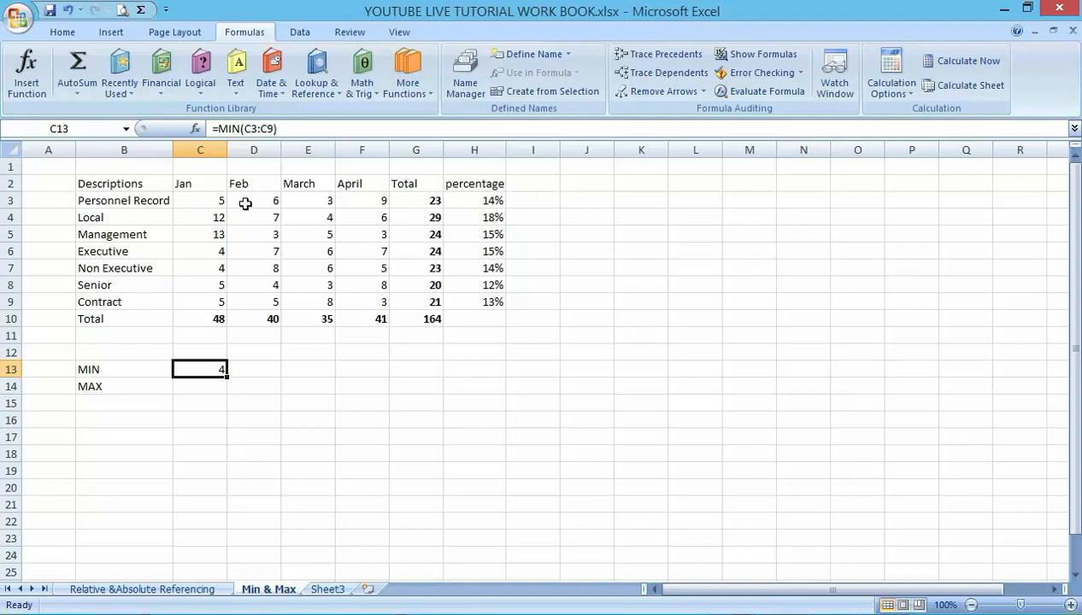
pyautogui.moveTo(252, 191)
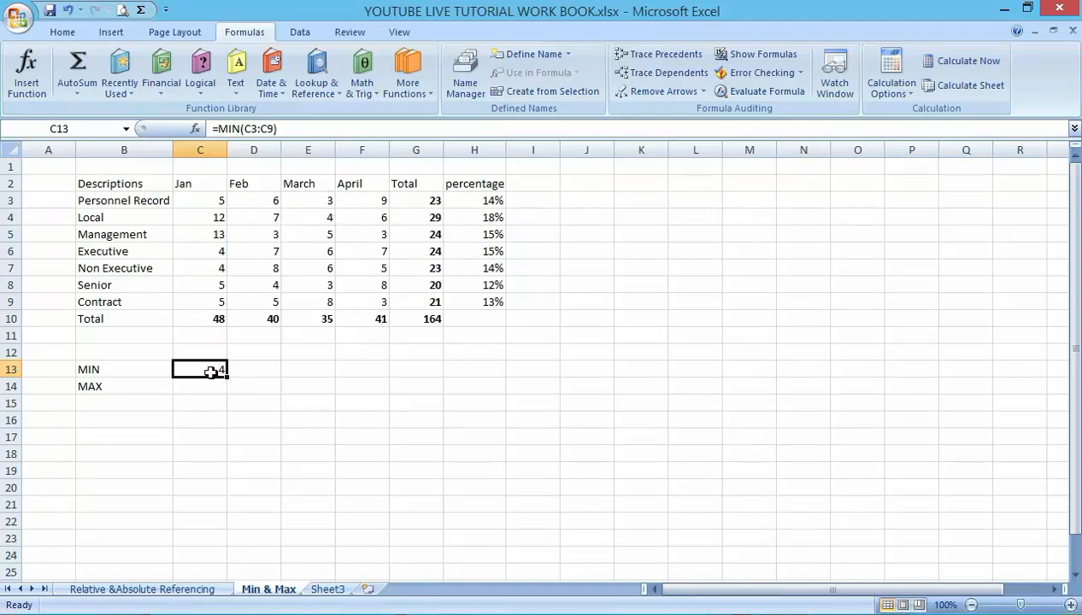
pyautogui.moveTo(246, 387)
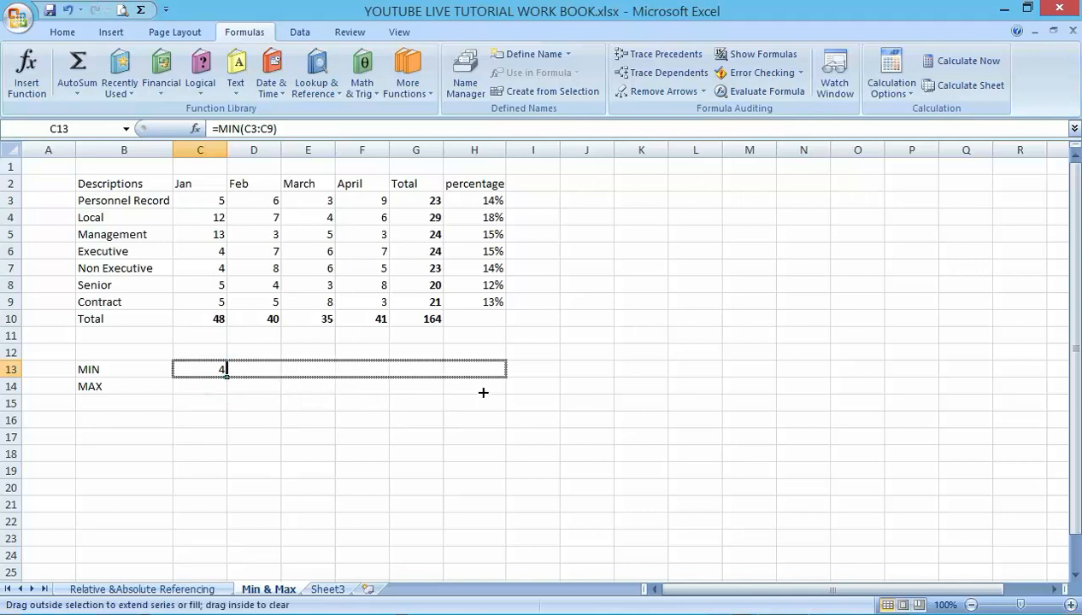
# Step: Fill the MIN formula from C13 across to H13, giving 3, 3, 3, 20 and 12%
pyautogui.moveTo(225, 369); pyautogui.dragTo(482, 369)
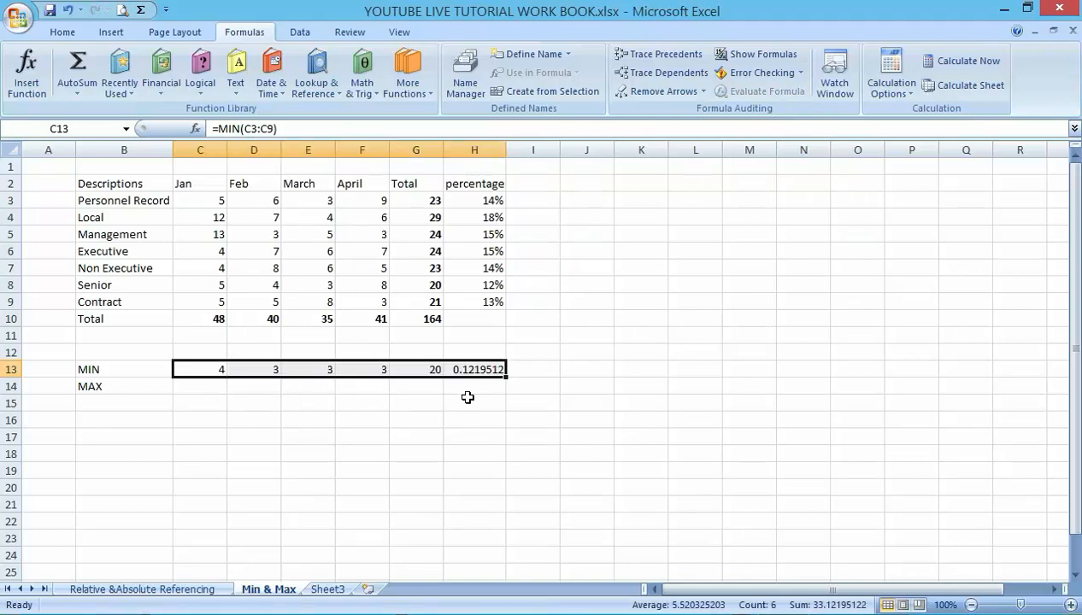
pyautogui.click(475, 421)
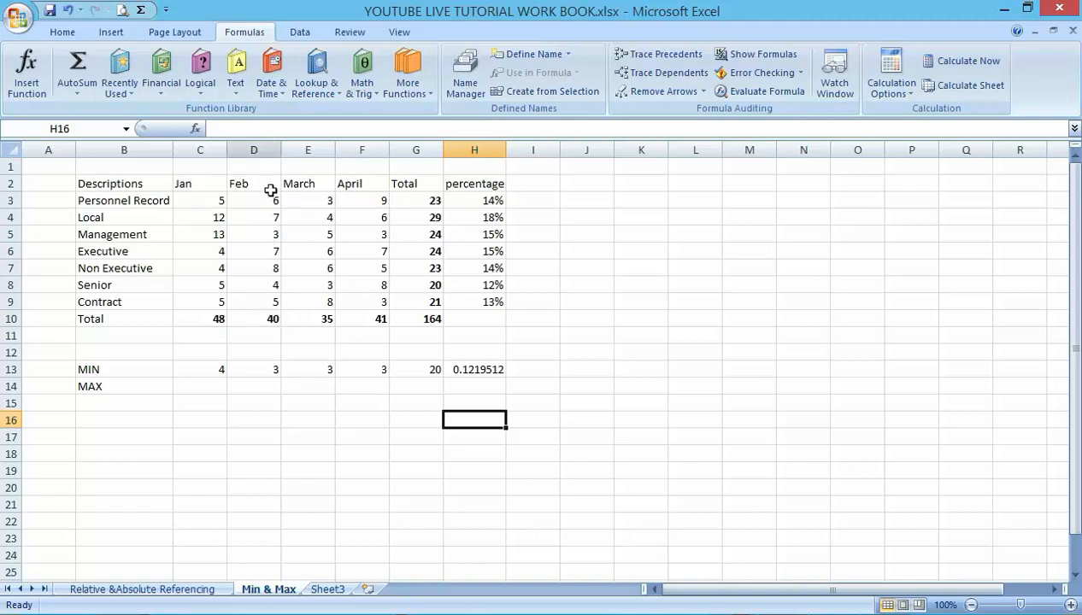
pyautogui.moveTo(289, 352)
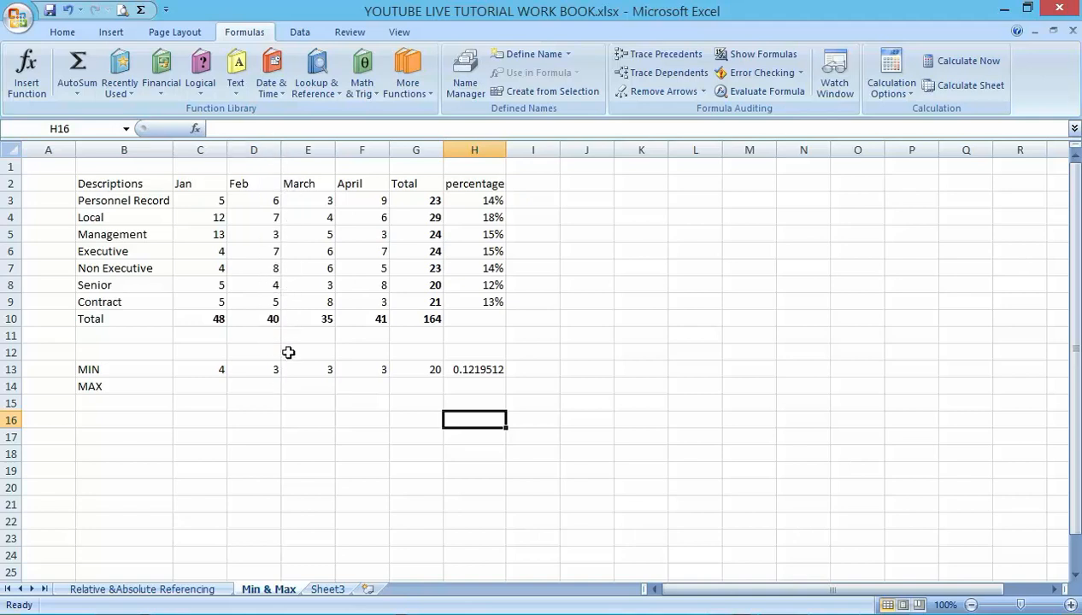
pyautogui.moveTo(386, 171)
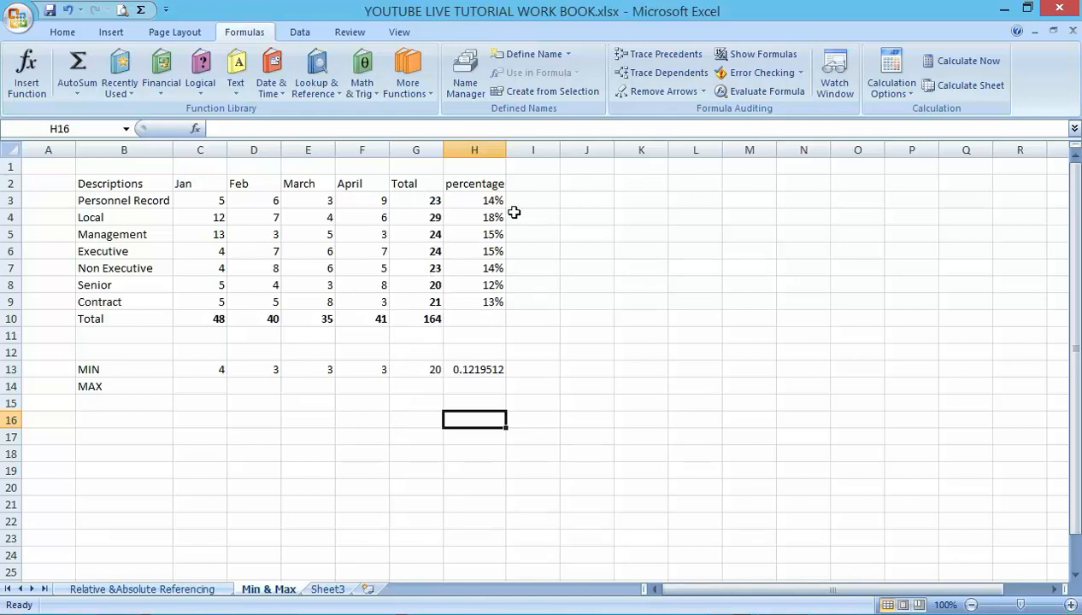
pyautogui.click(475, 369)
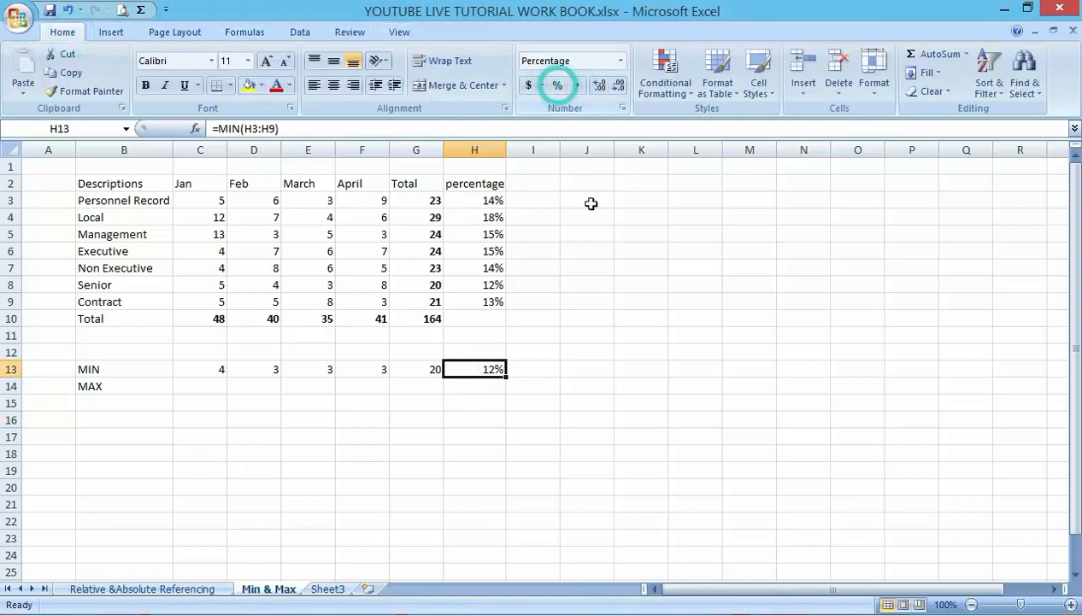
pyautogui.moveTo(519, 318)
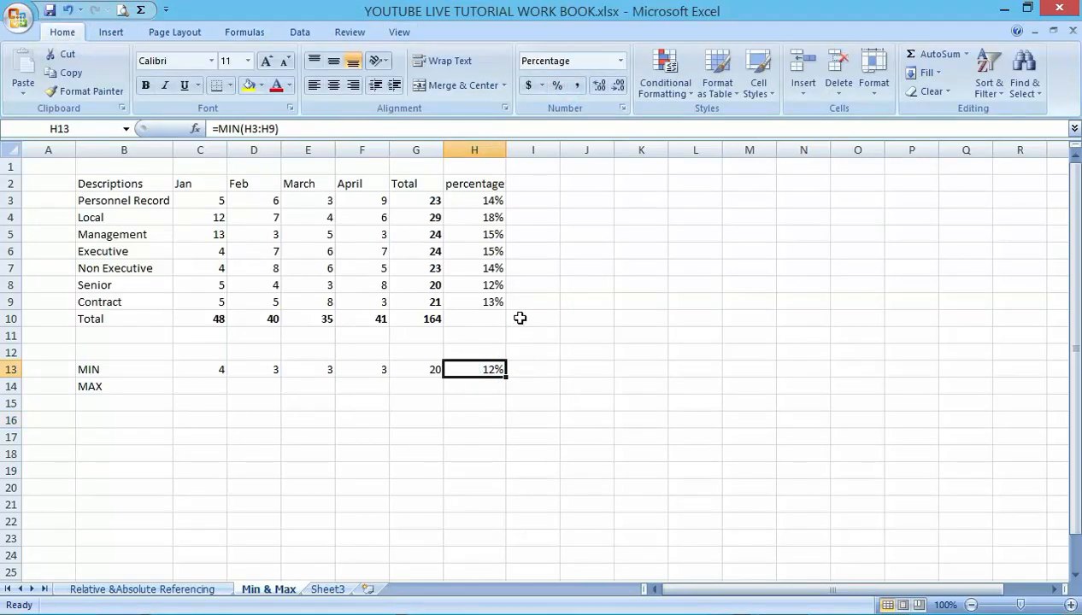
pyautogui.moveTo(195, 402)
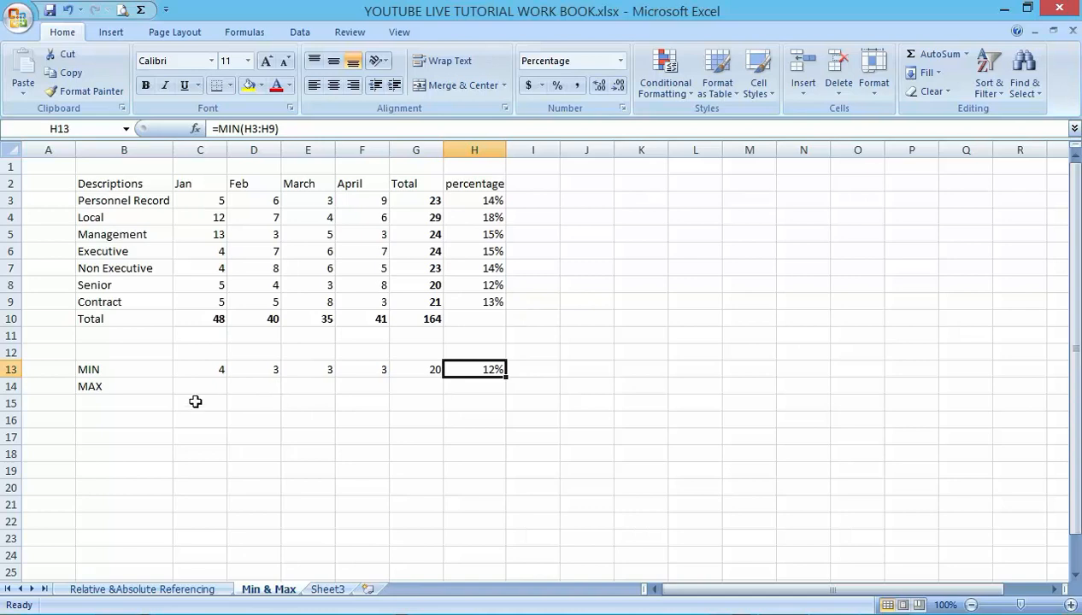
pyautogui.moveTo(194, 390)
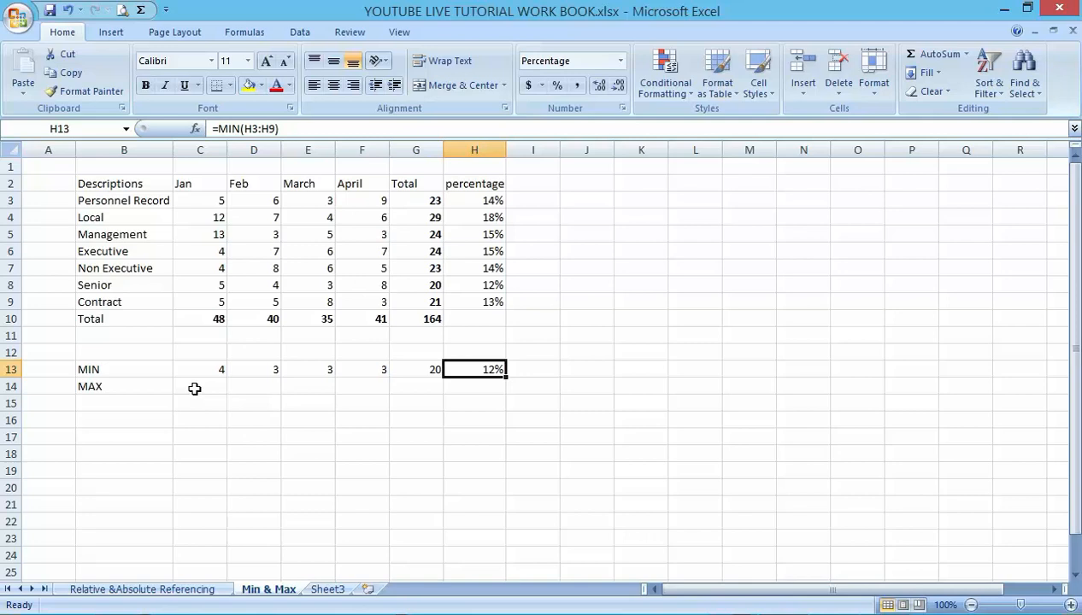
pyautogui.click(198, 387)
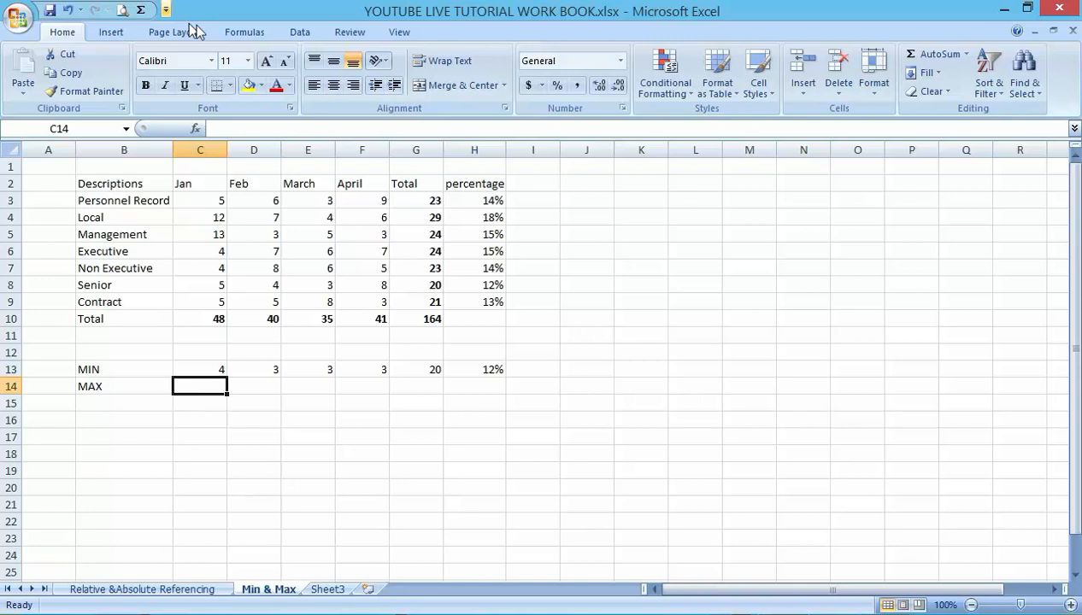
# Step: Find MAX via Insert Function and start it in the MAX row's Jan cell with arguments open
pyautogui.click(245, 31)
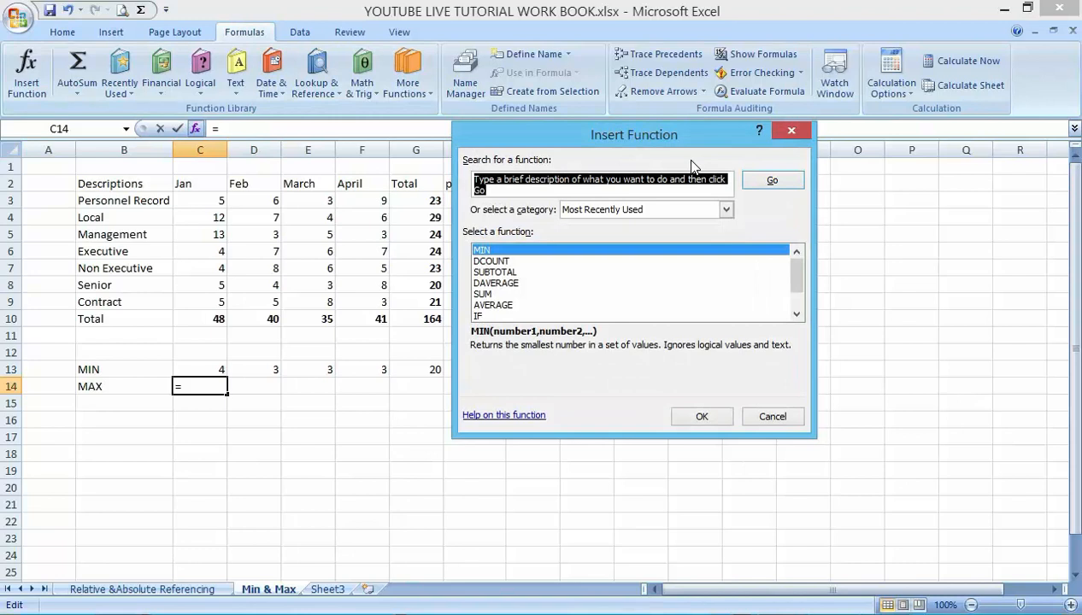
pyautogui.write('MAX')
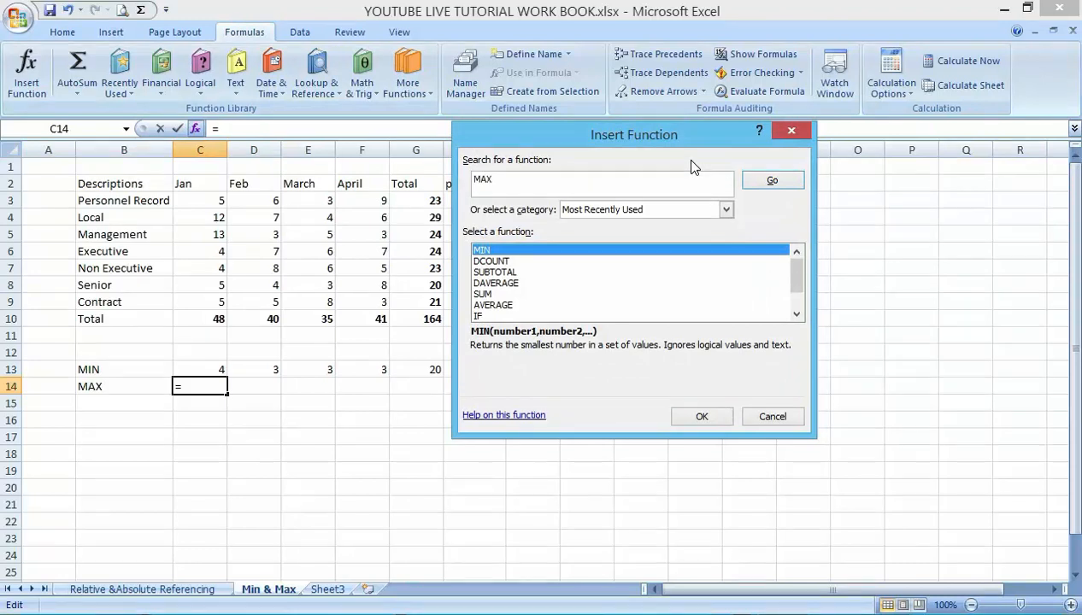
pyautogui.click(772, 180)
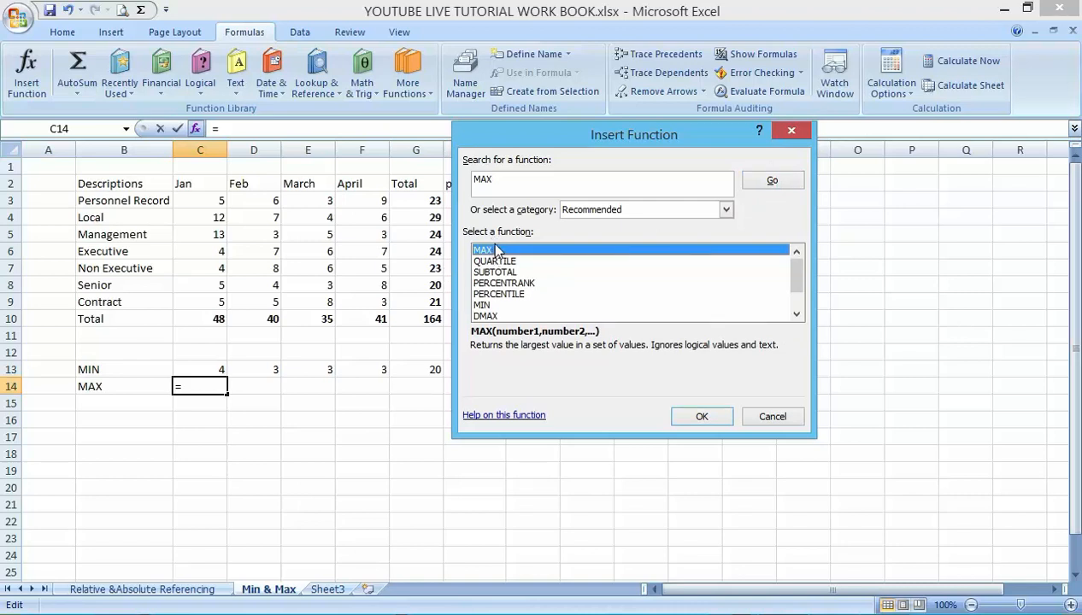
pyautogui.moveTo(675, 345)
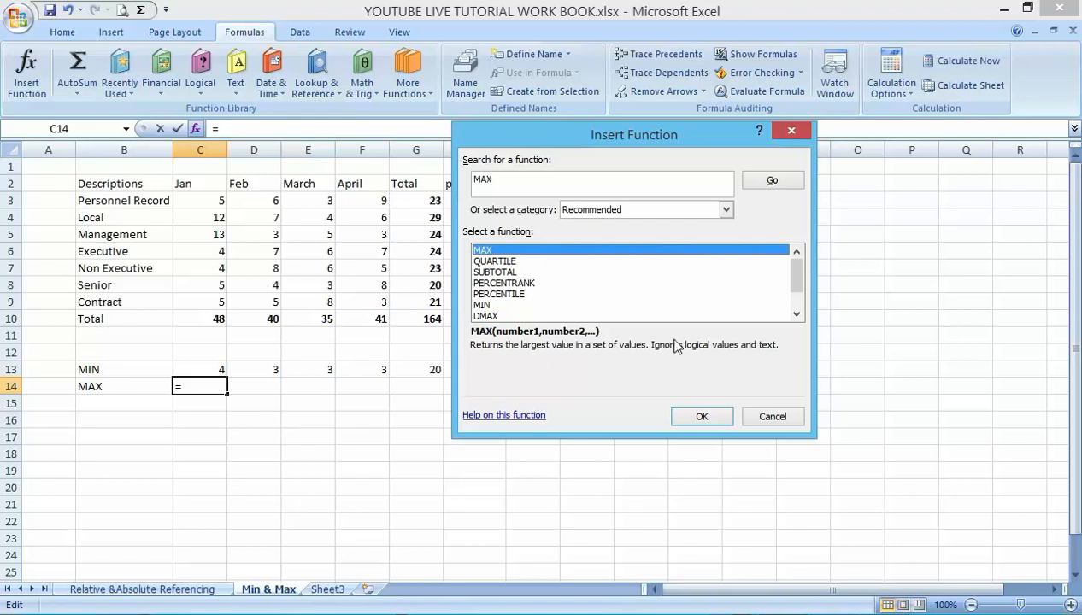
pyautogui.moveTo(701, 417)
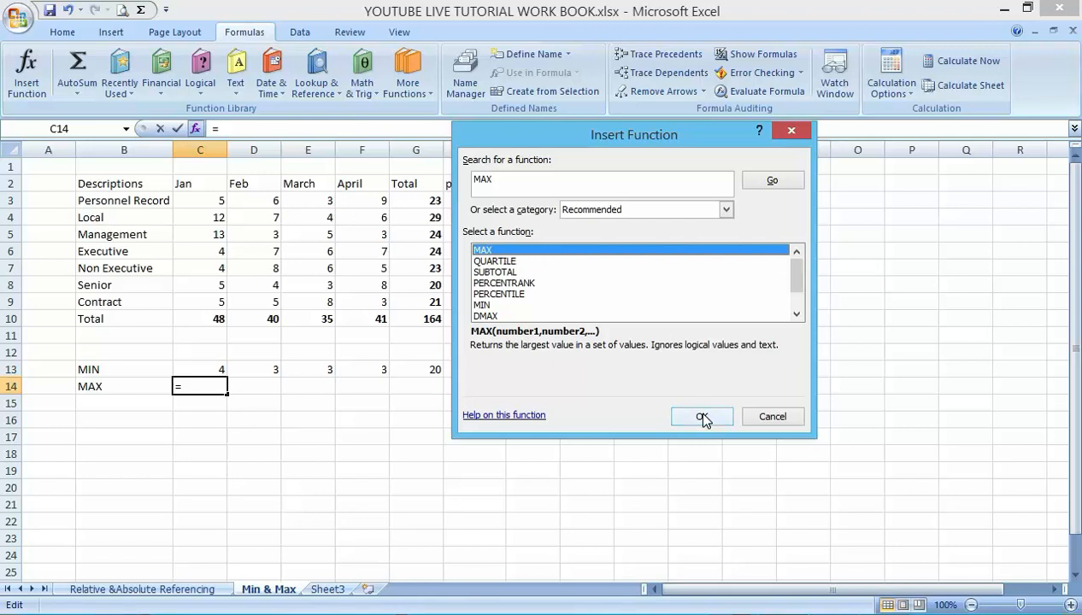
pyautogui.click(700, 417)
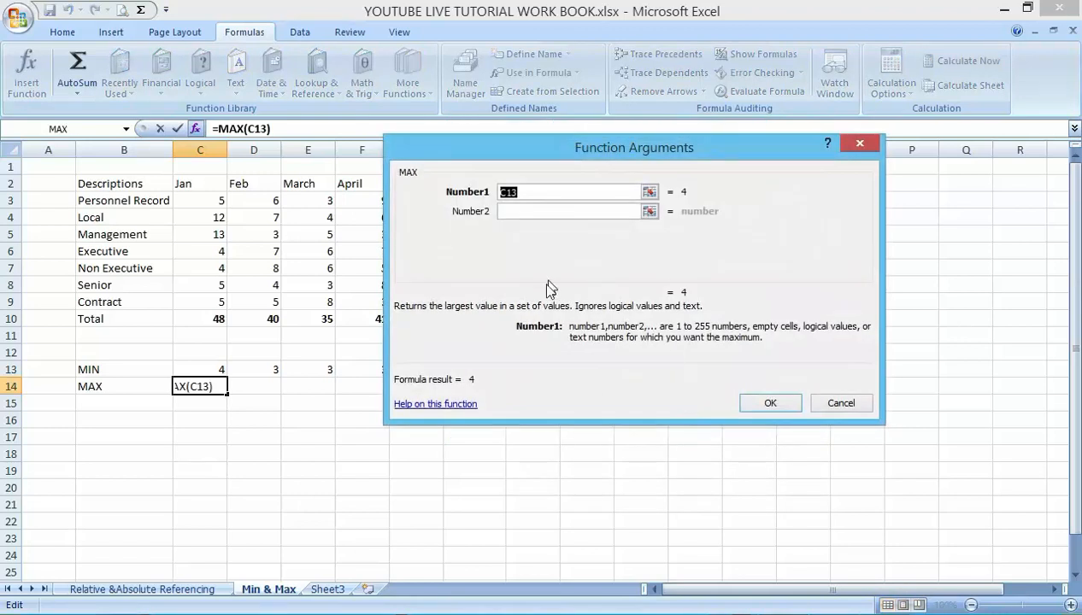
pyautogui.moveTo(253, 389)
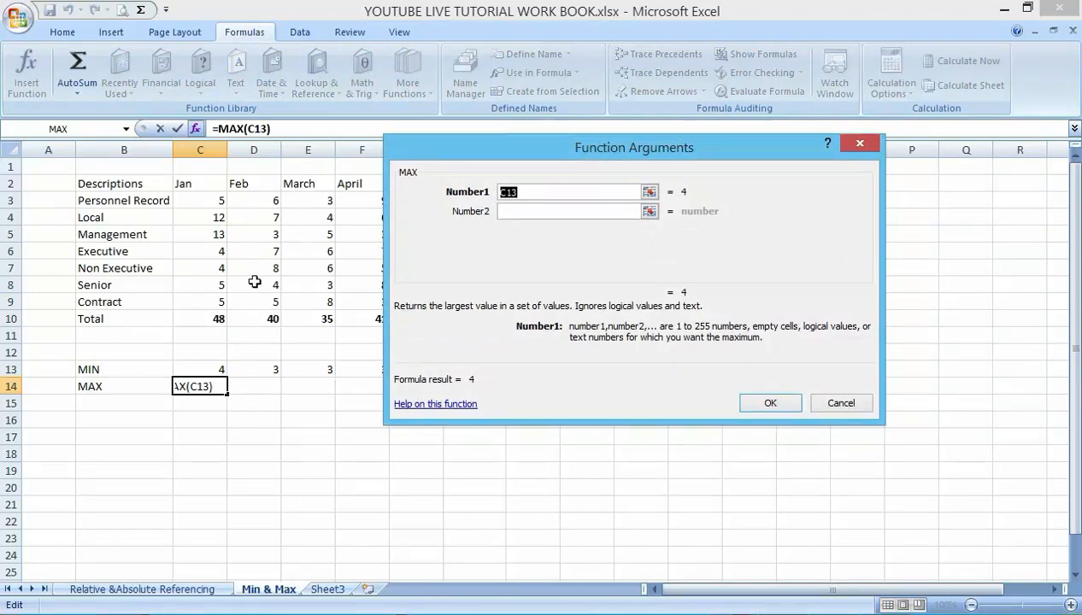
pyautogui.moveTo(222, 200)
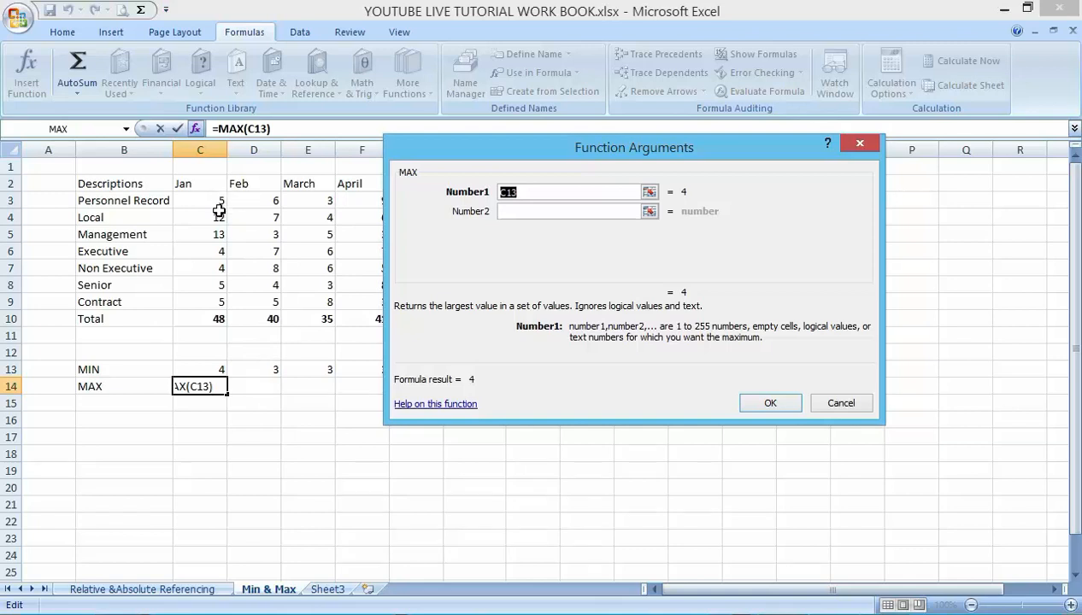
pyautogui.moveTo(222, 215)
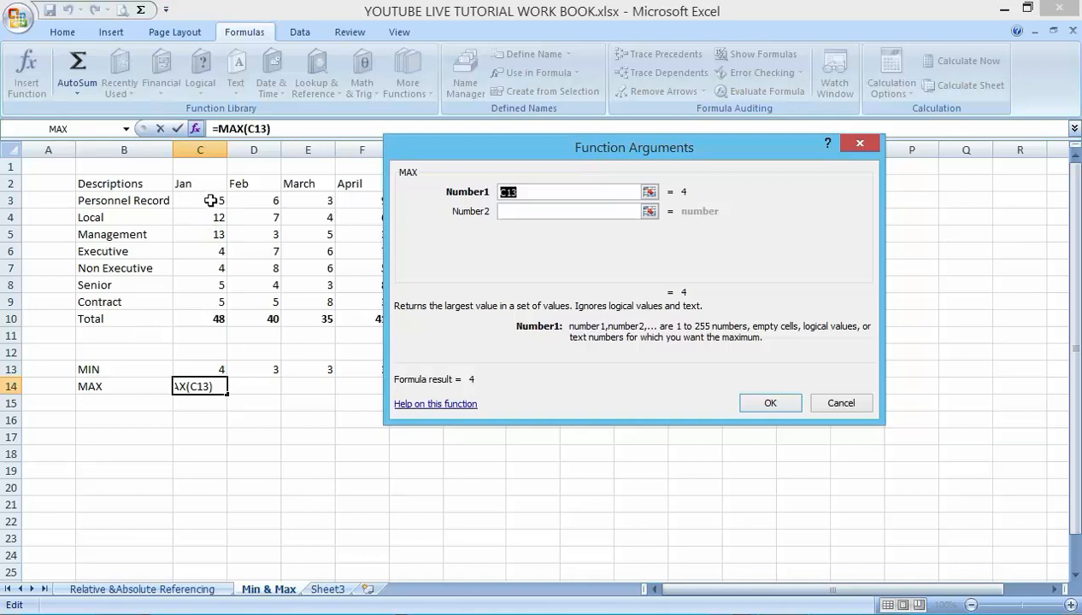
# Step: Set the argument to C3:C9 so =MAX(C3:C9) returns 13 under Jan
pyautogui.click(199, 200)
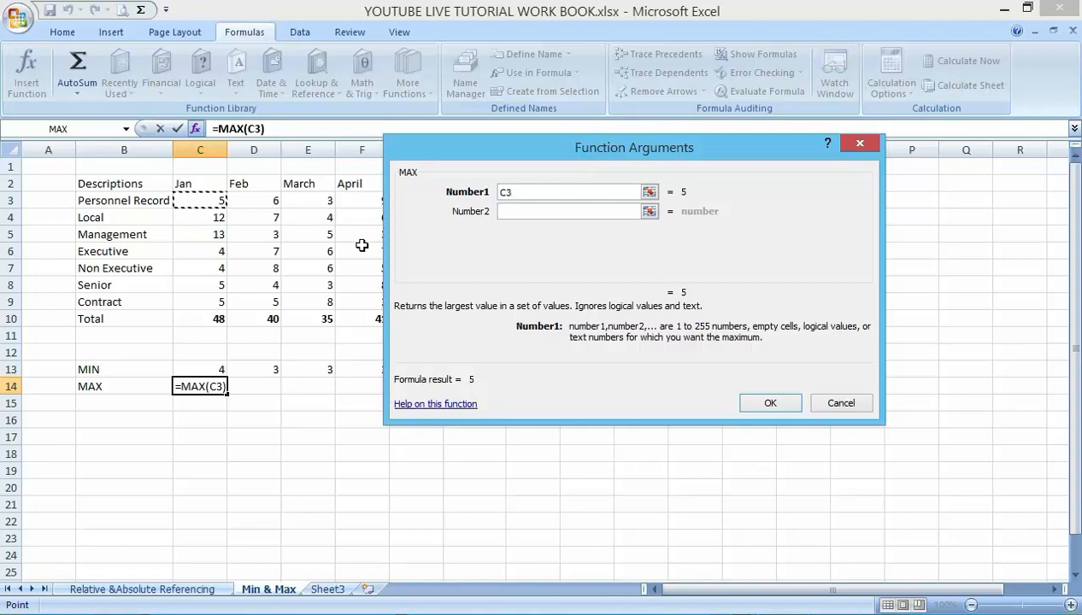
pyautogui.moveTo(198, 200); pyautogui.dragTo(198, 301)
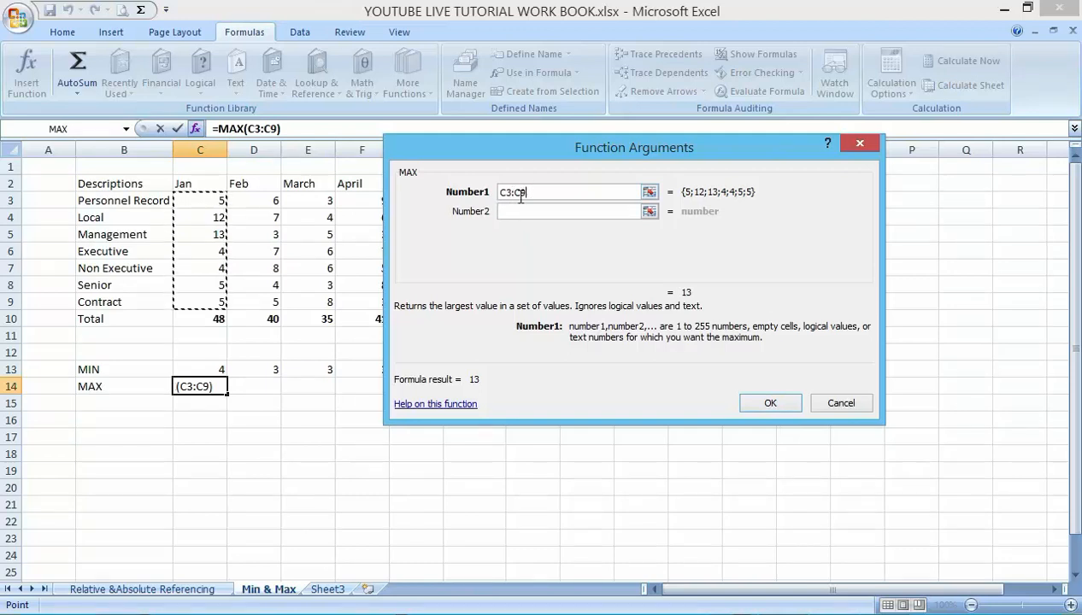
pyautogui.moveTo(539, 212)
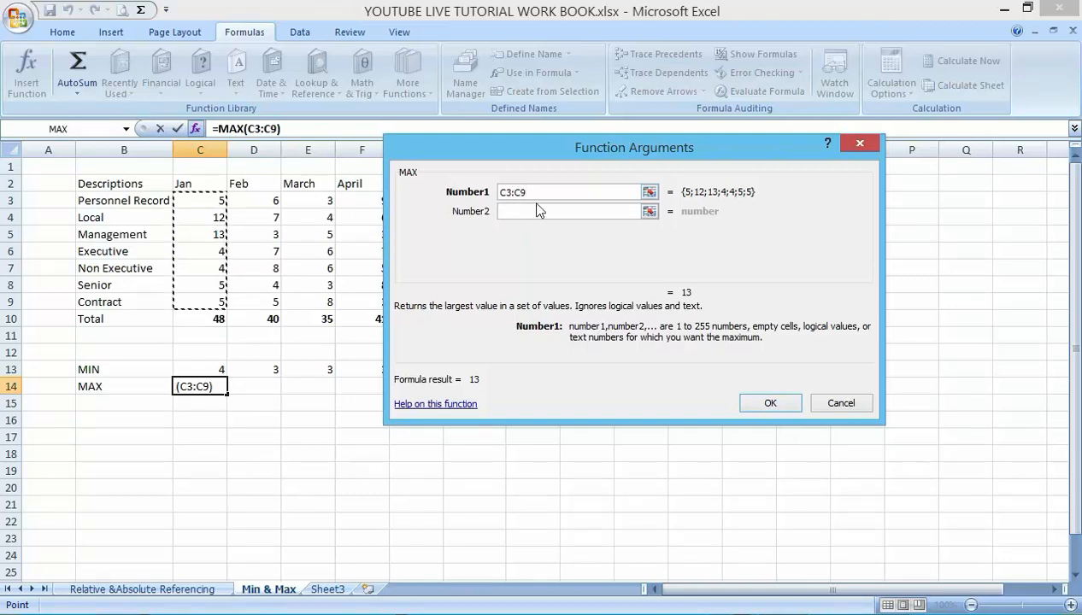
pyautogui.moveTo(538, 246)
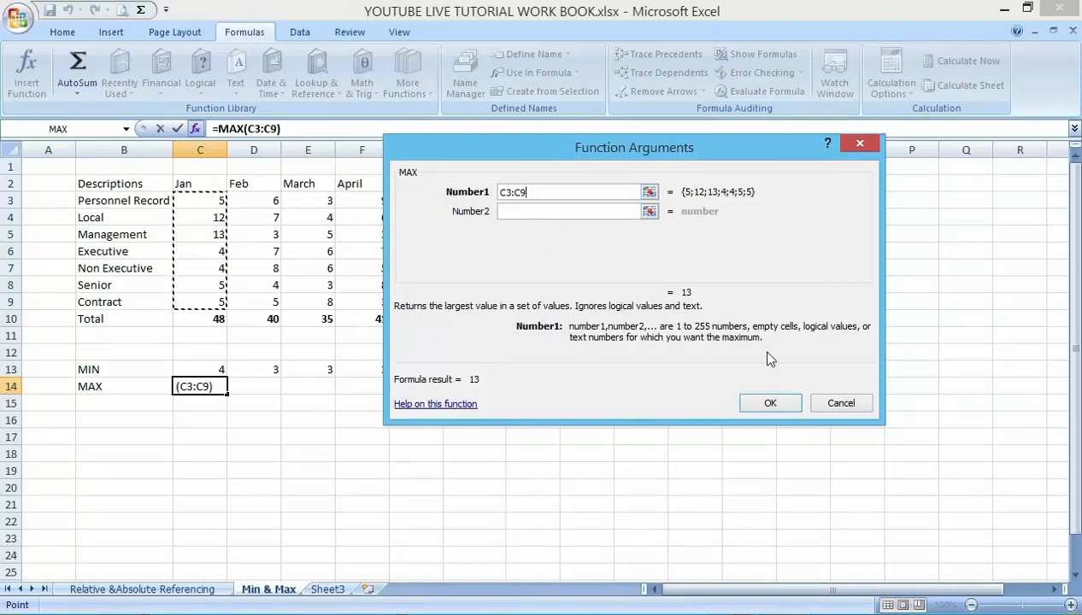
pyautogui.click(769, 404)
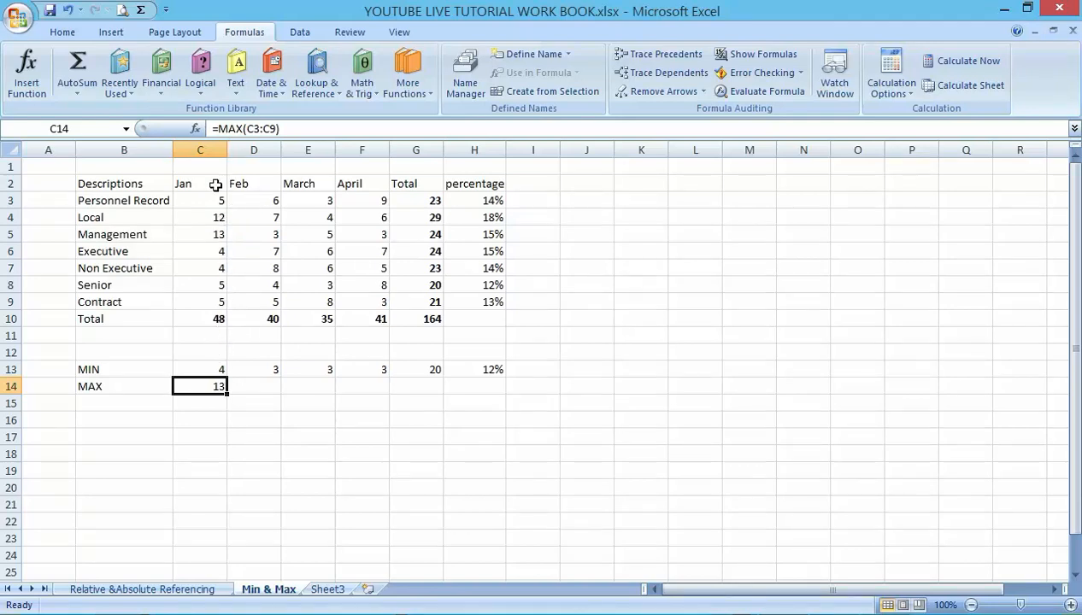
pyautogui.moveTo(229, 301)
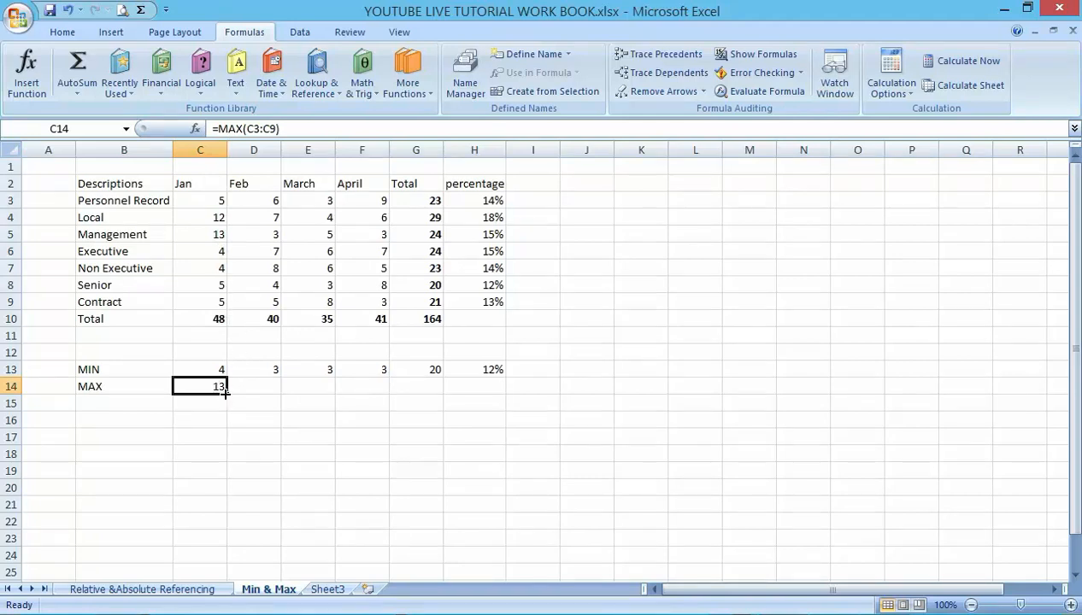
# Step: Fill the MAX formula from C14 across to H14 (8, 8, 9, 29) and format H14 as 18%
pyautogui.moveTo(225, 391); pyautogui.dragTo(445, 386)
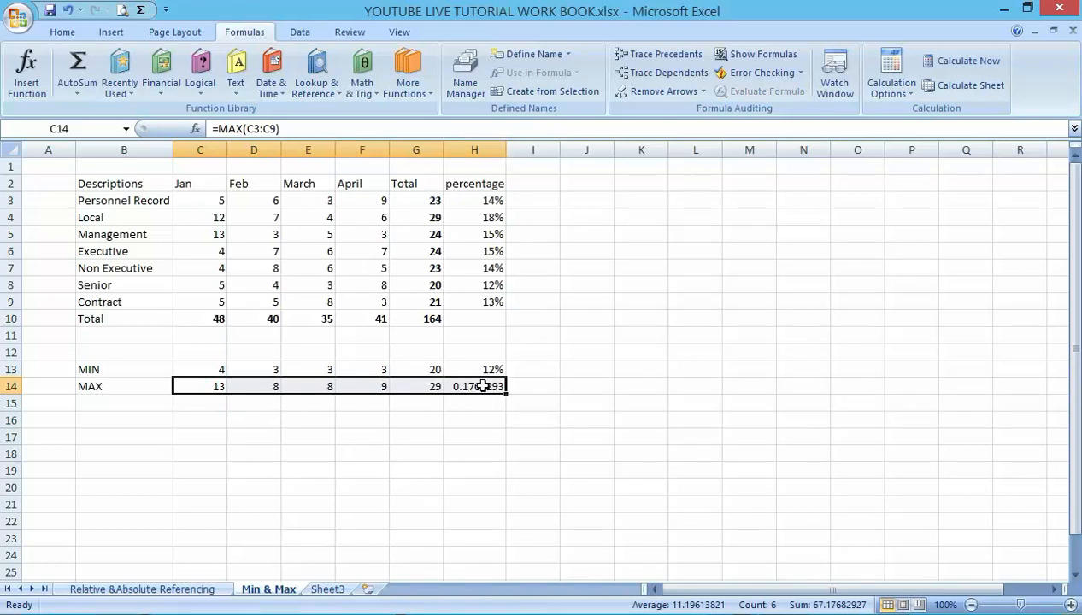
pyautogui.click(61, 31)
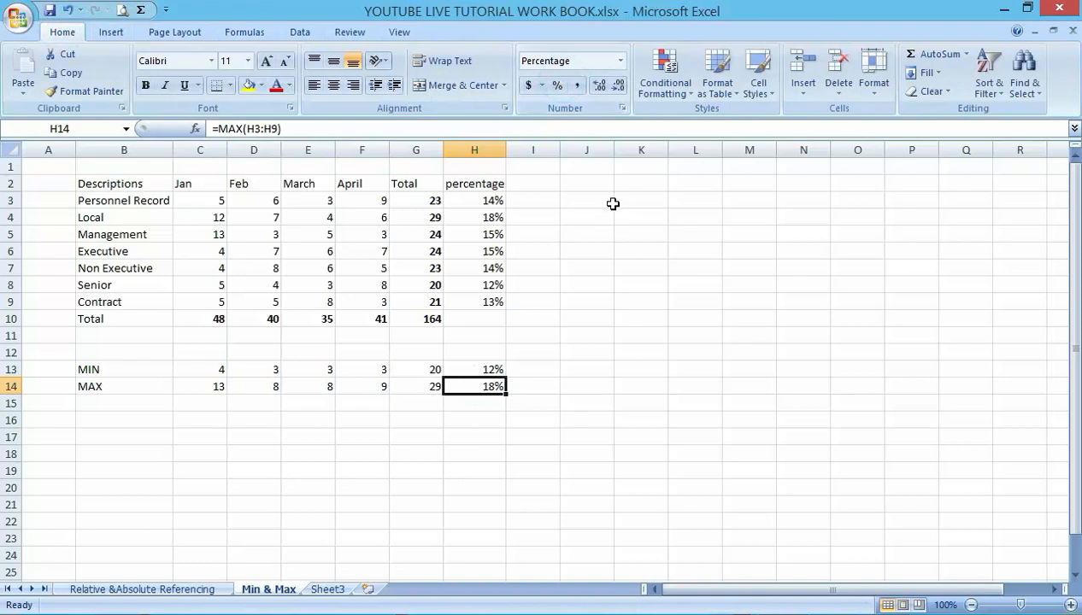
pyautogui.moveTo(689, 357)
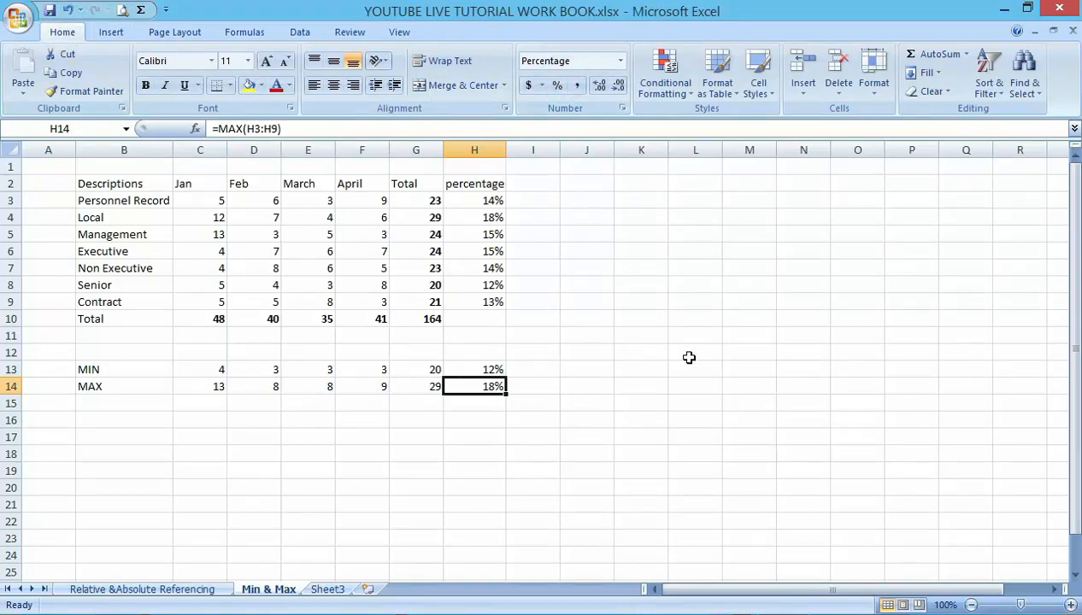
pyautogui.moveTo(716, 366)
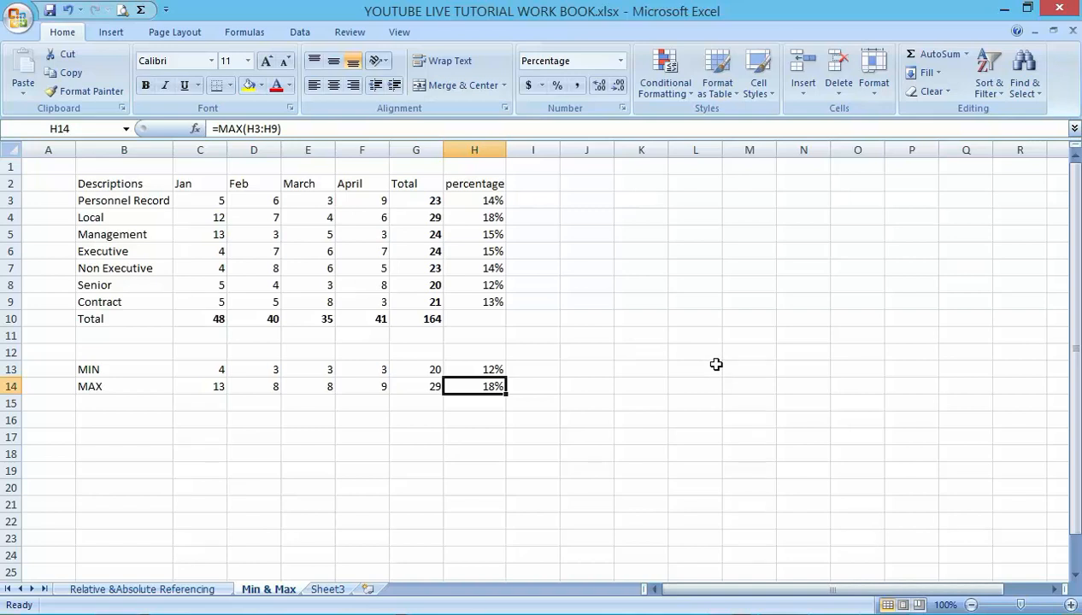
pyautogui.moveTo(714, 362)
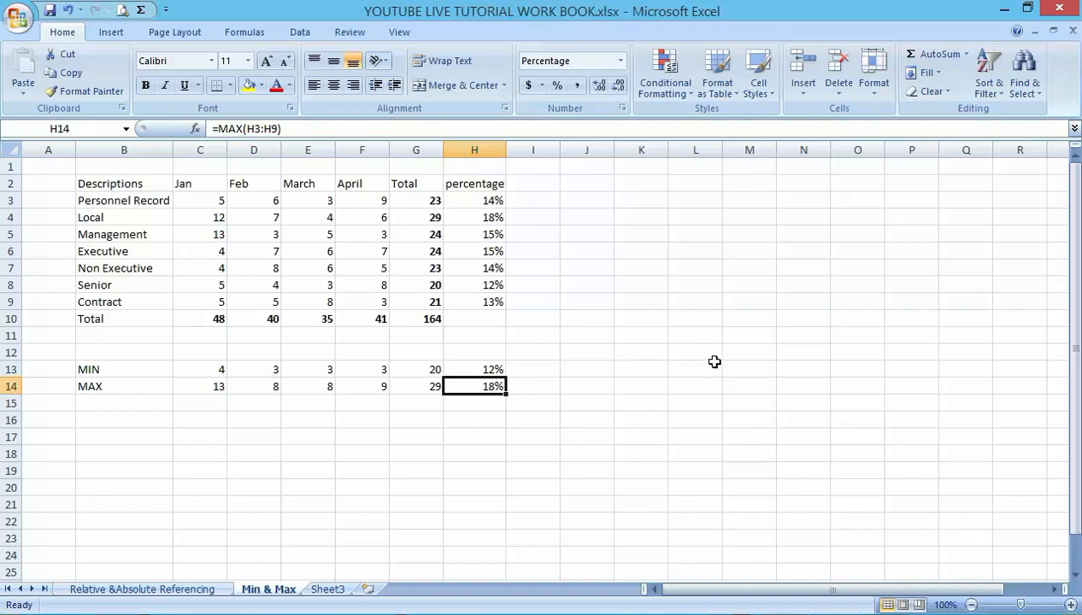